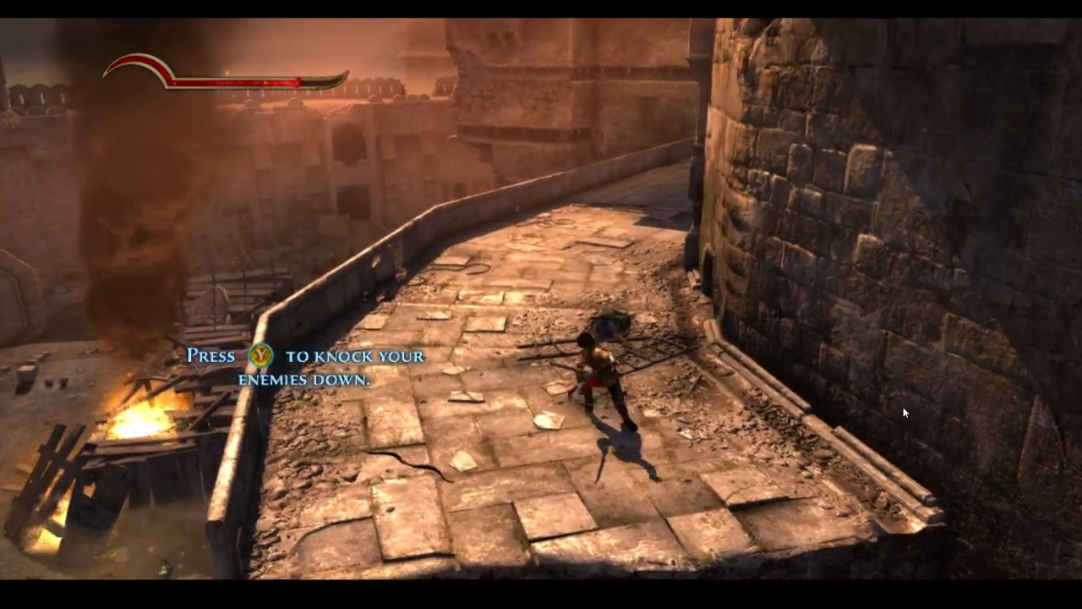
# Close Xenia's running Prince of Persia session to return to the Xenia setup folder.
pyautogui.press('w')
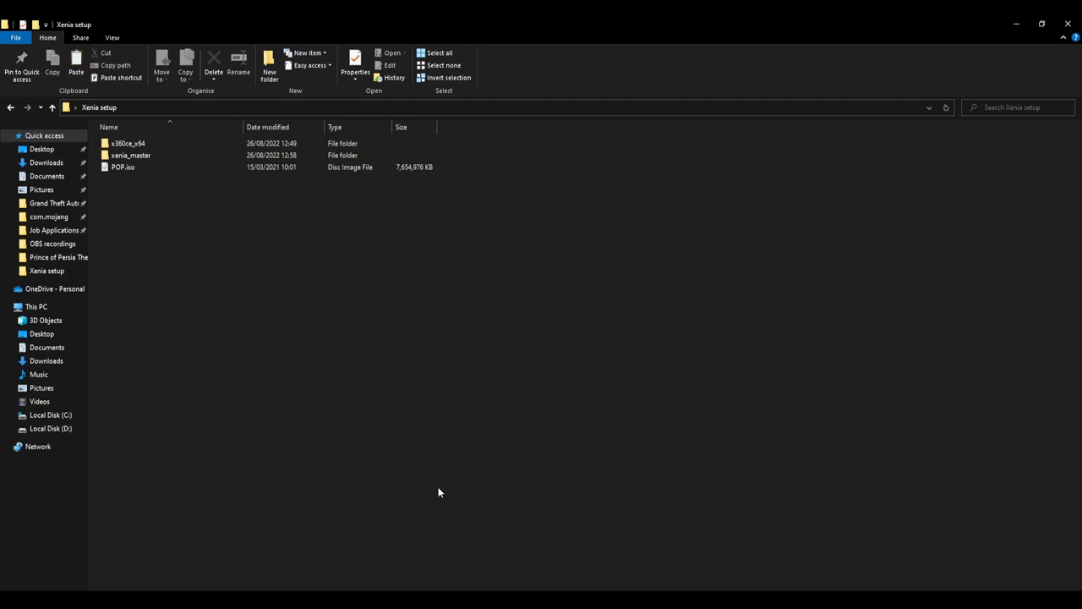
pyautogui.moveTo(507, 263)
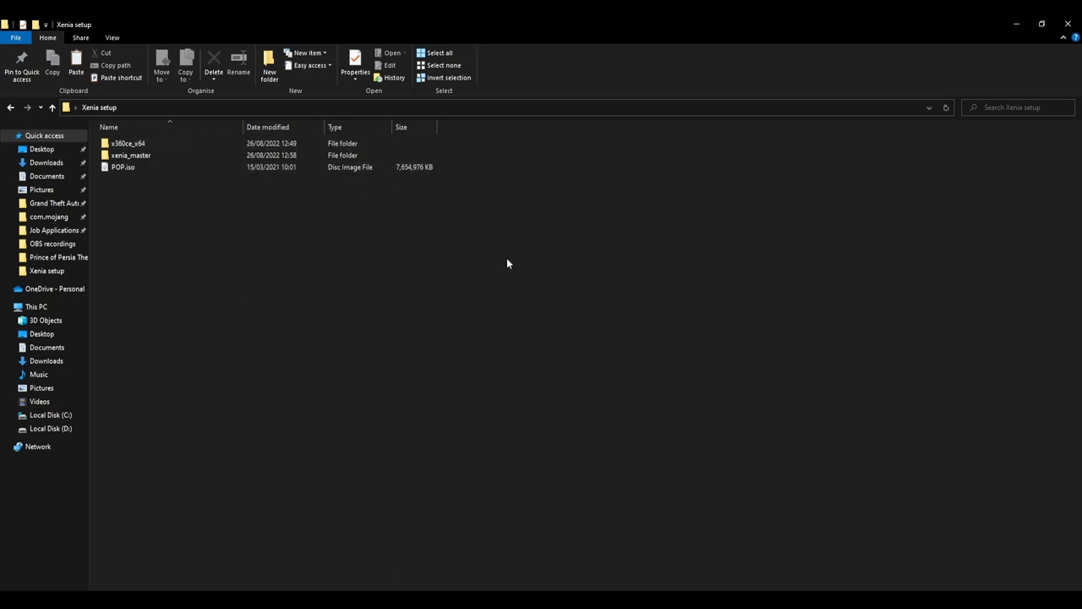
pyautogui.click(127, 143)
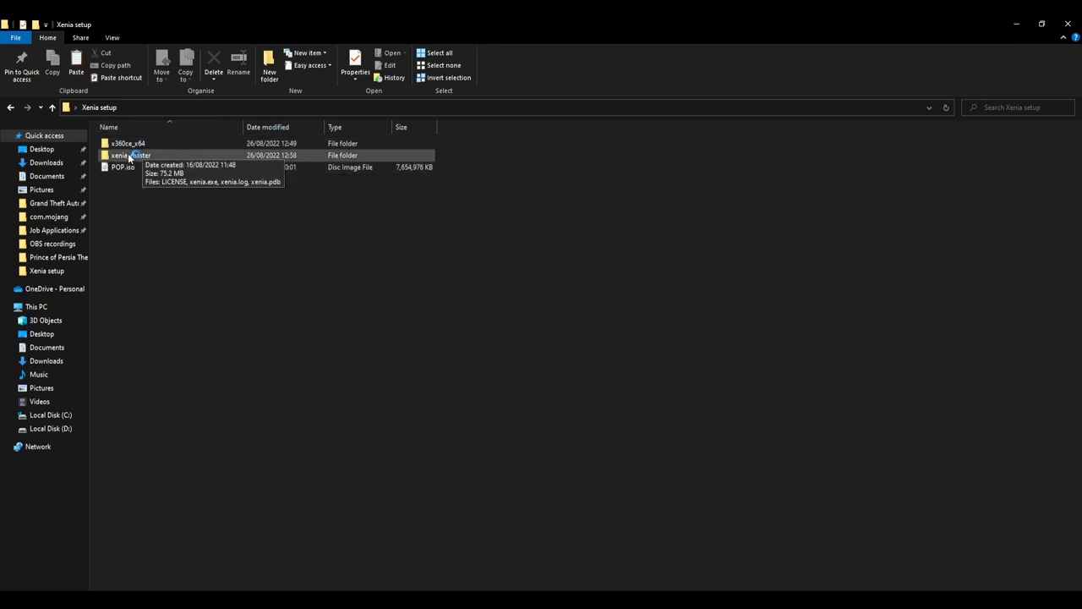
pyautogui.moveTo(127, 143)
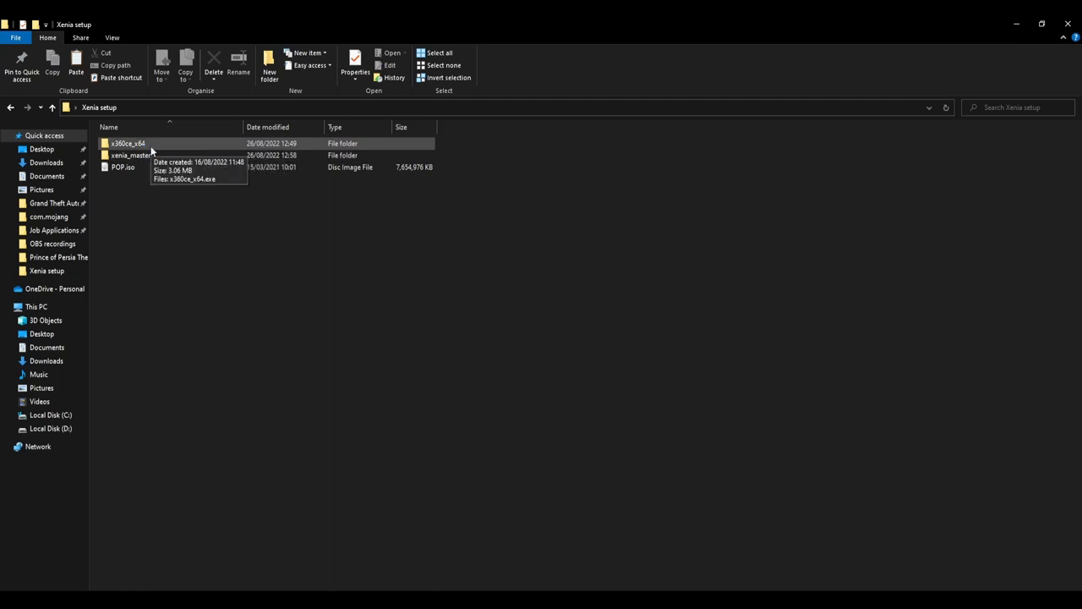
pyautogui.doubleClick(127, 143)
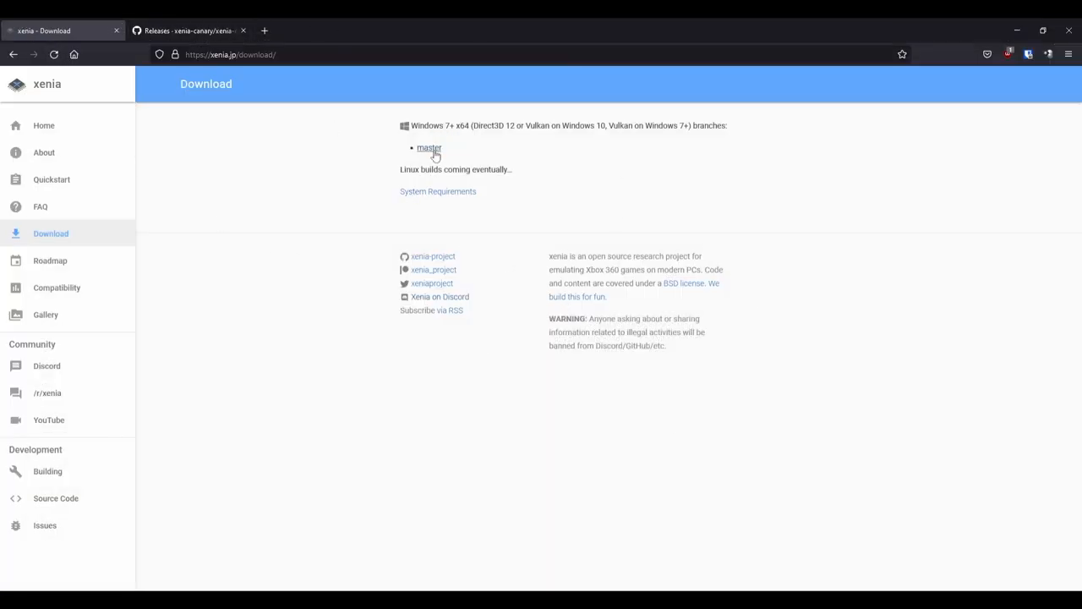
pyautogui.moveTo(190, 114)
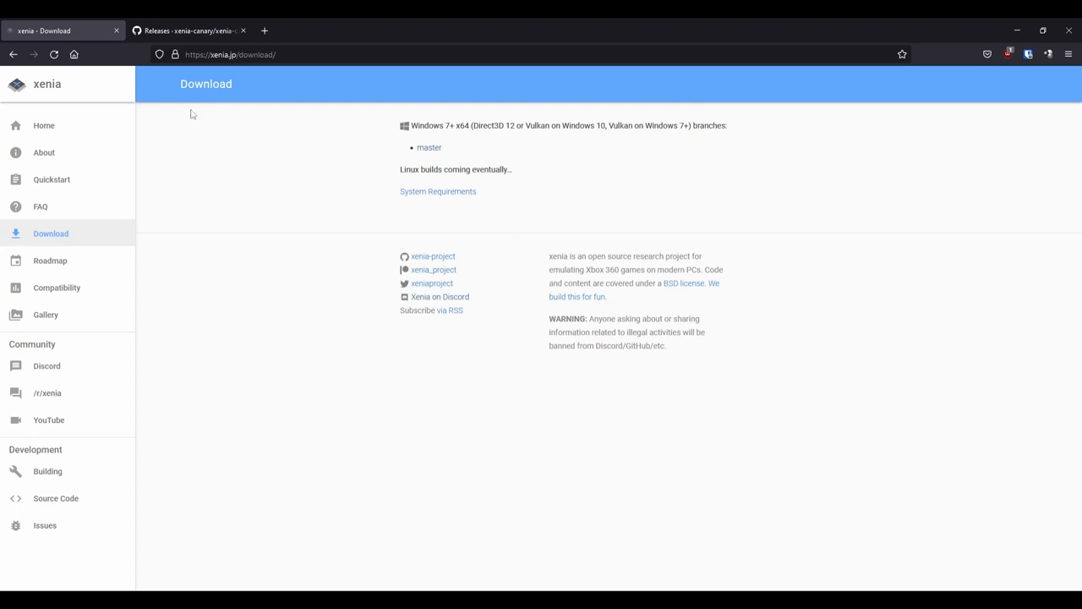
pyautogui.moveTo(280, 299)
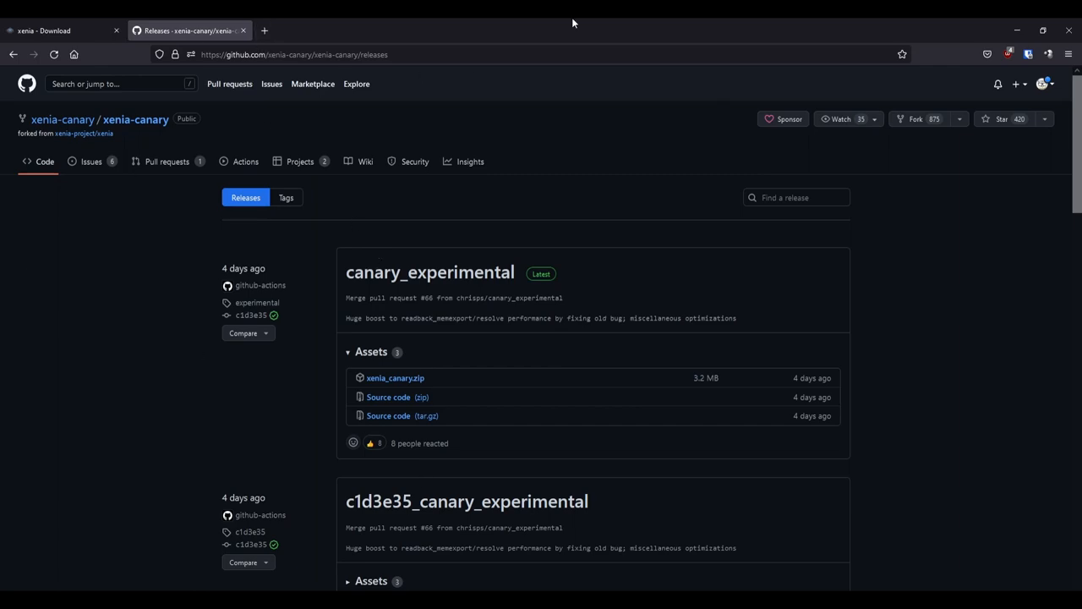
# Scroll the xenia-canary releases page to the latest canary_experimental xenia_canary.zip asset.
pyautogui.scroll(-3)
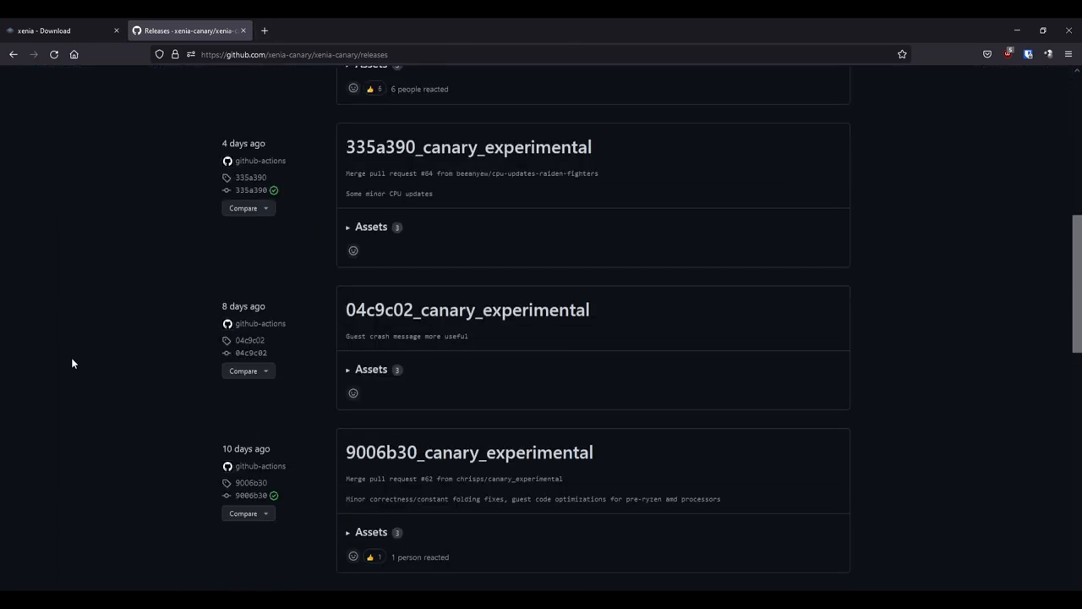
pyautogui.scroll(3)
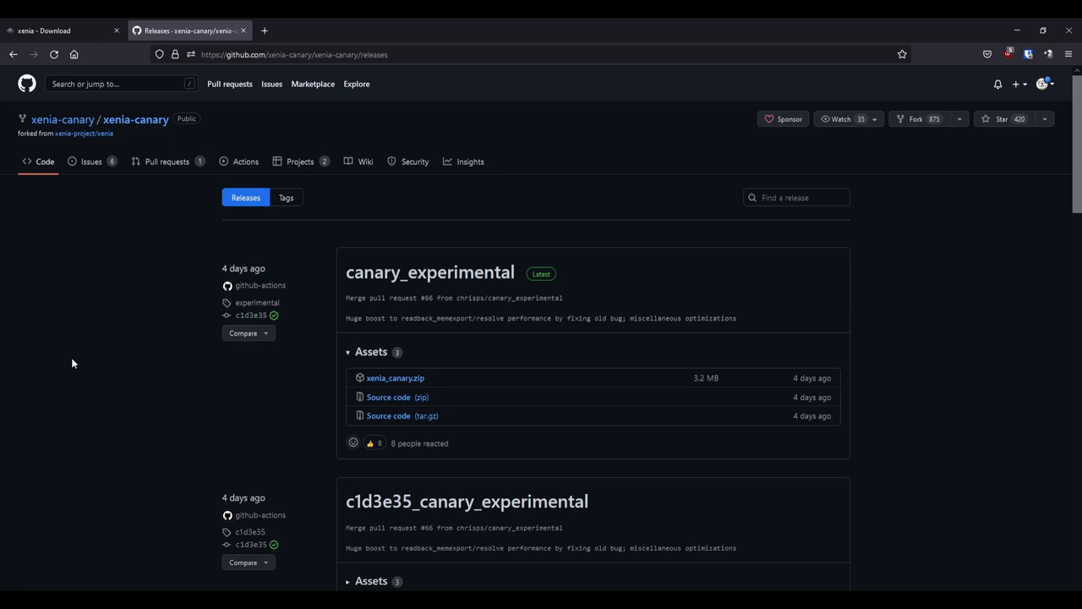
pyautogui.moveTo(450, 306)
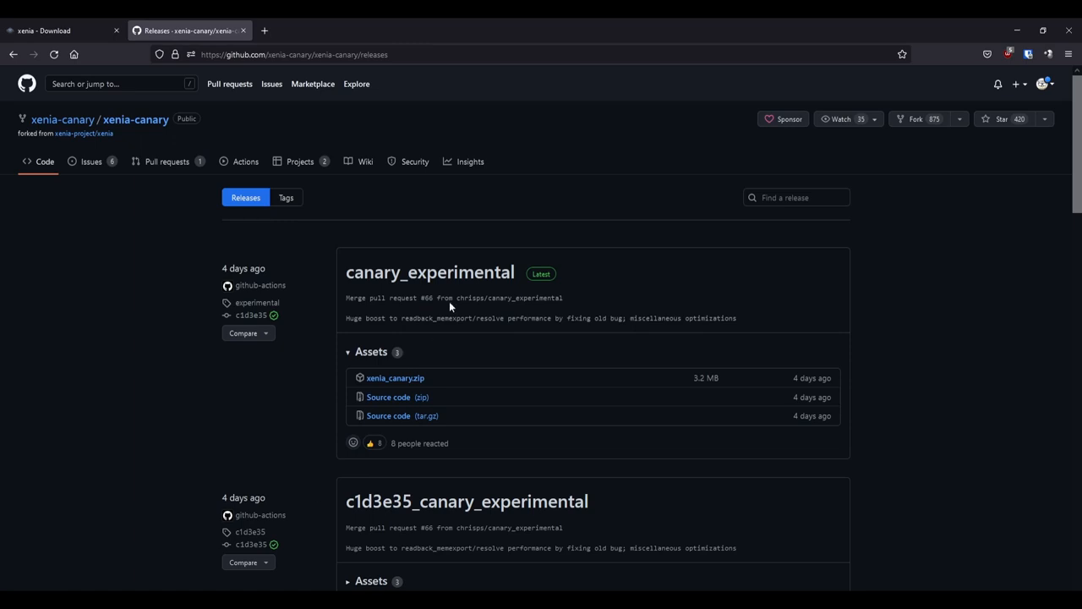
pyautogui.moveTo(525, 438)
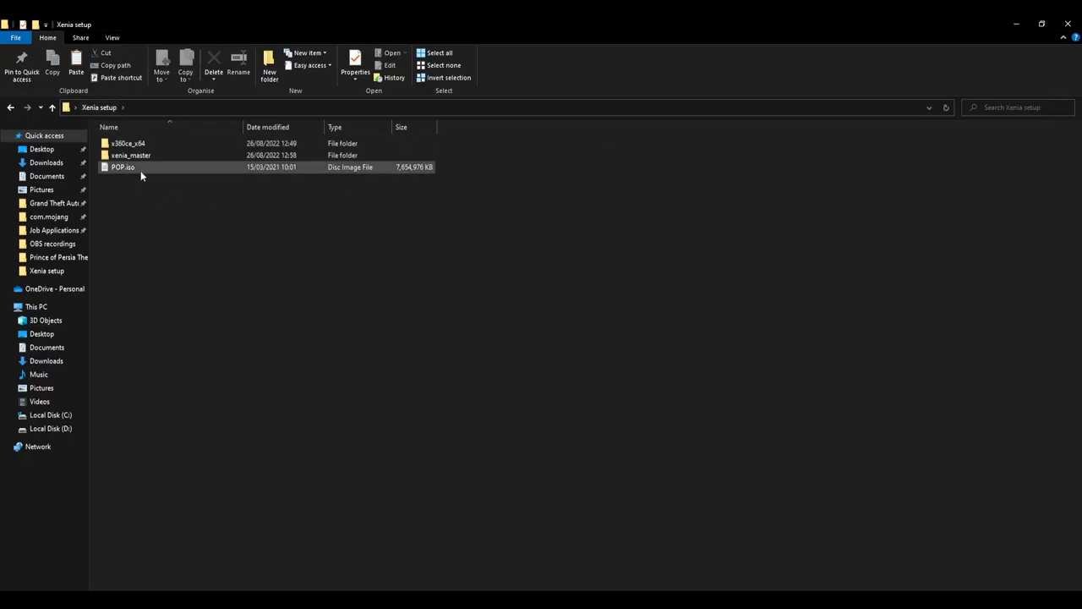
# Launch xenia.exe from the xenia_master folder and boot the POP.iso disc image.
pyautogui.click(170, 180)
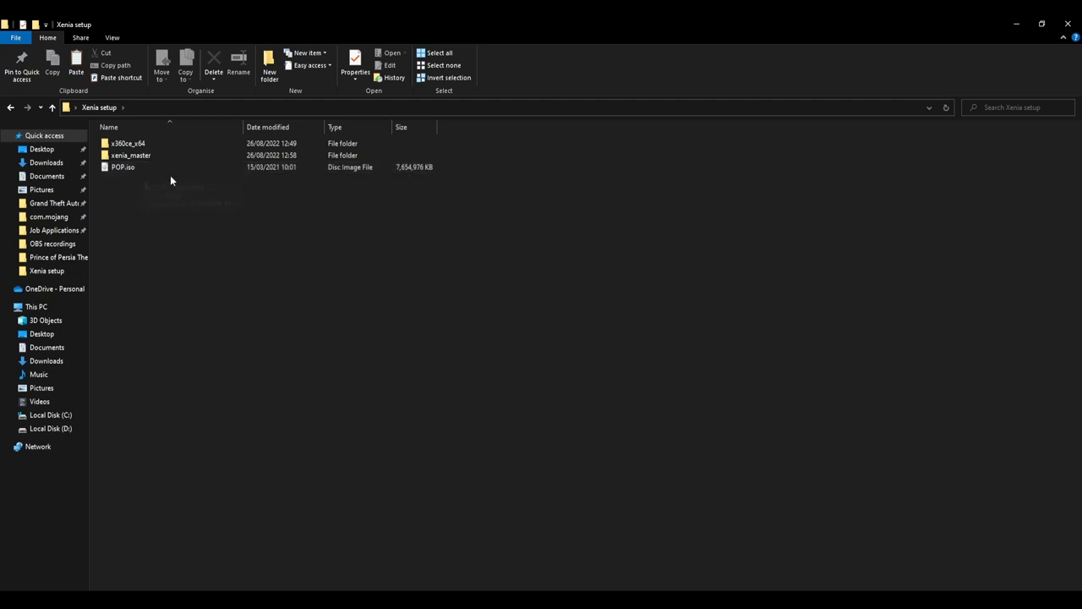
pyautogui.moveTo(132, 183)
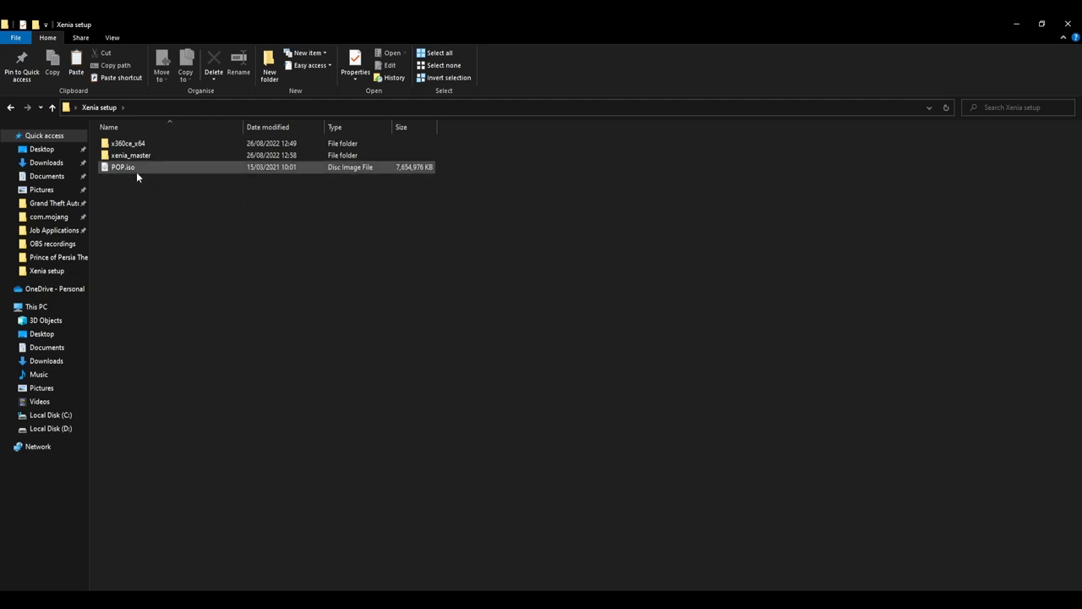
pyautogui.click(127, 182)
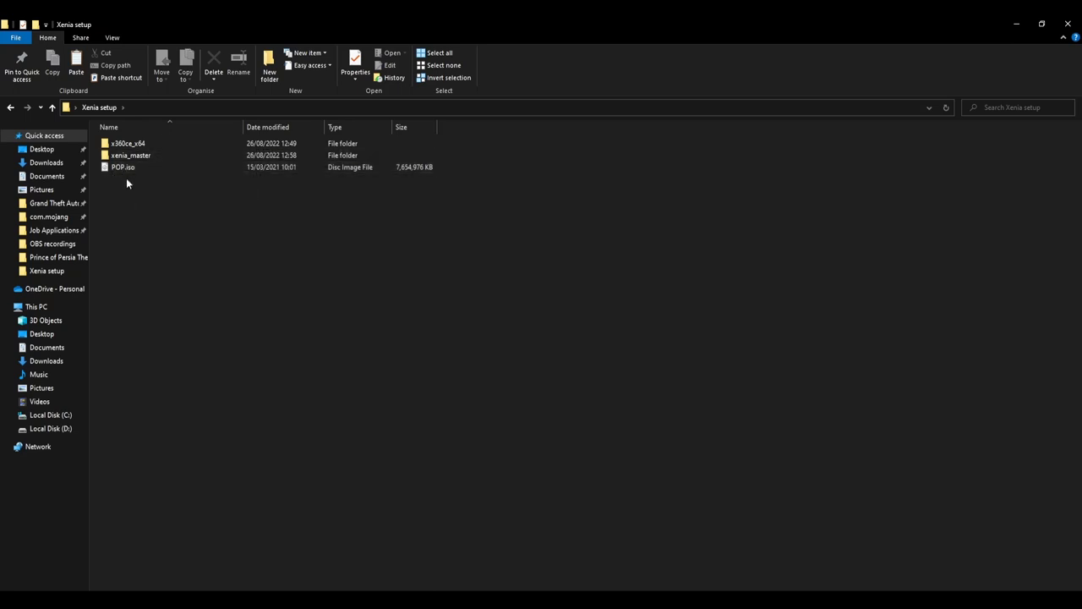
pyautogui.click(123, 167)
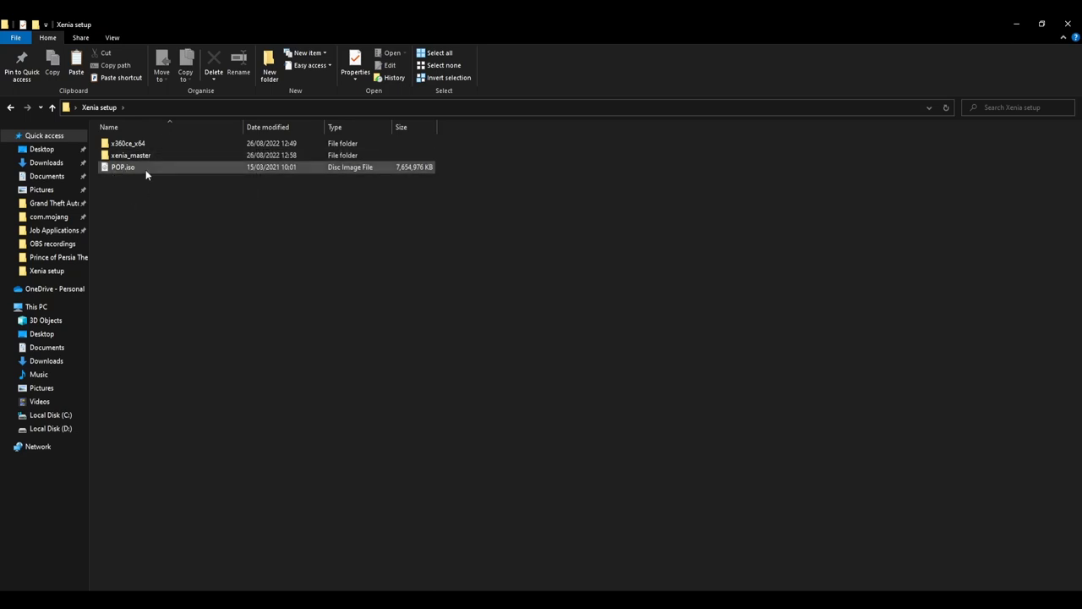
pyautogui.click(190, 228)
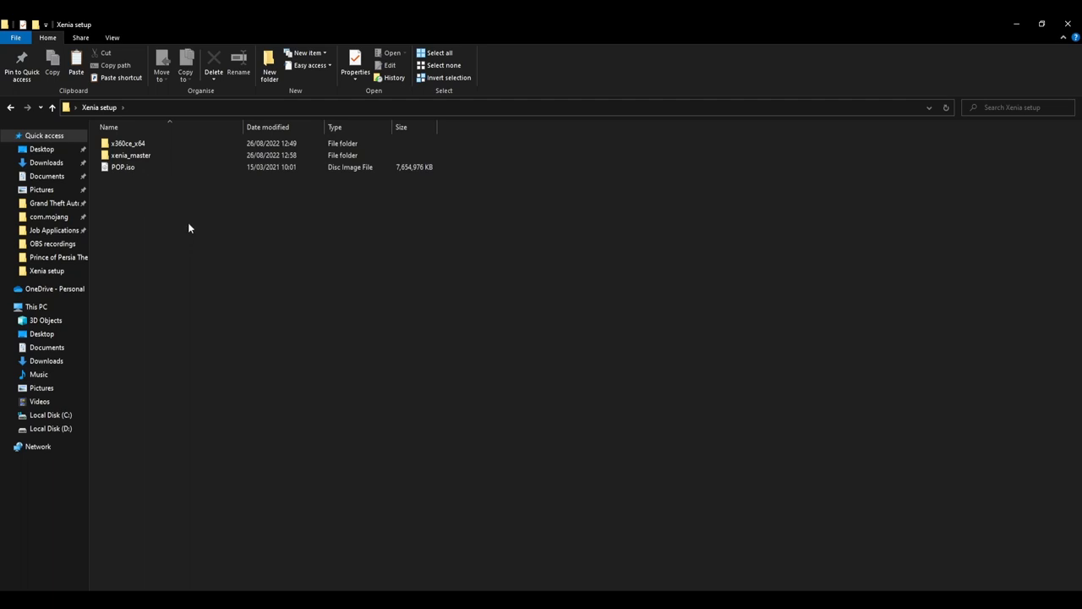
pyautogui.moveTo(264, 287)
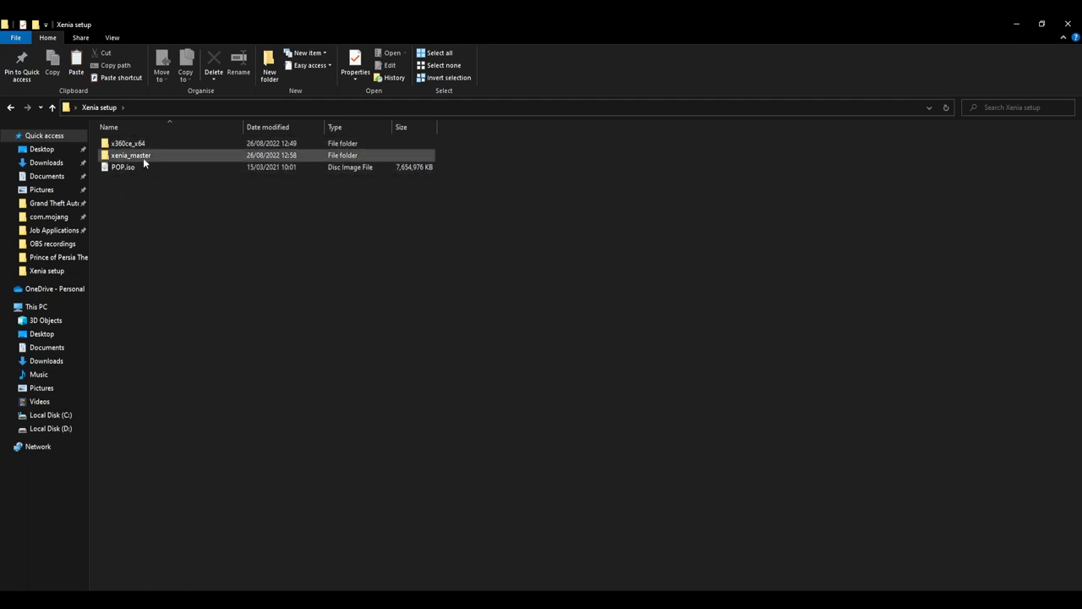
pyautogui.doubleClick(130, 155)
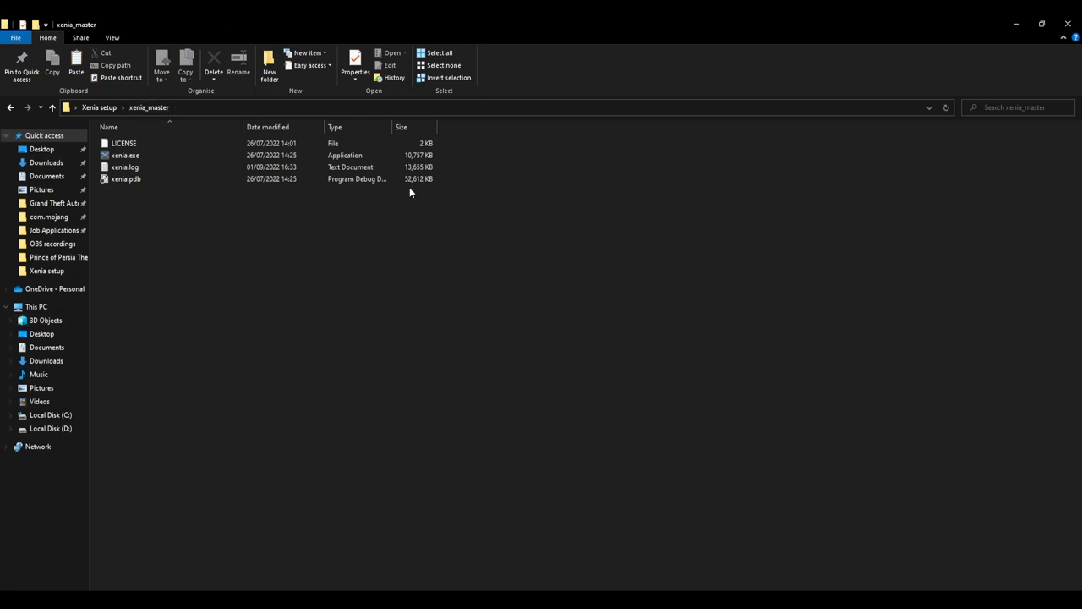
pyautogui.moveTo(368, 218)
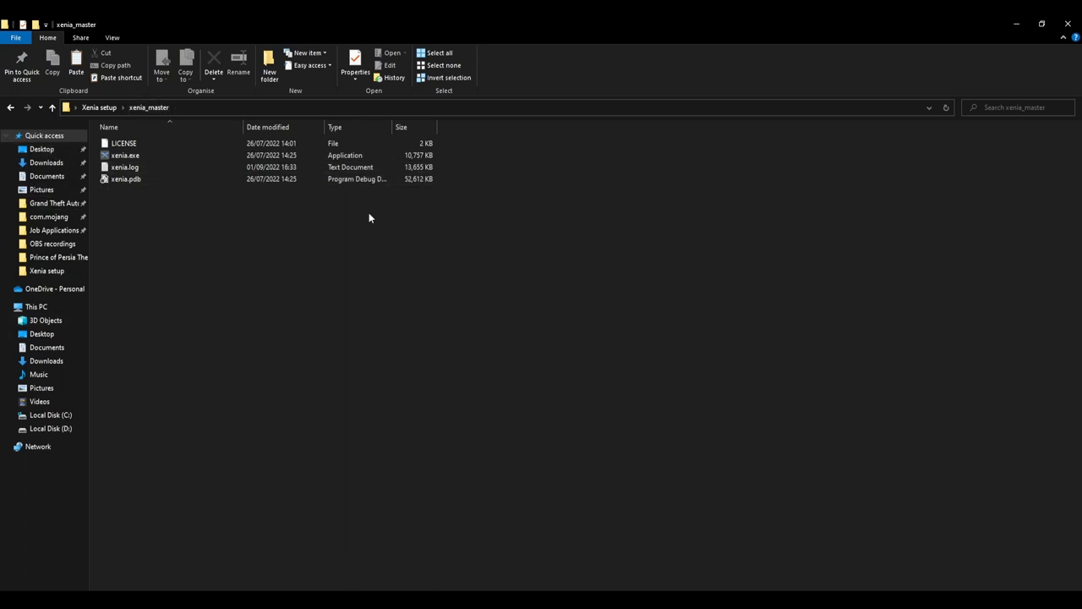
pyautogui.doubleClick(125, 155)
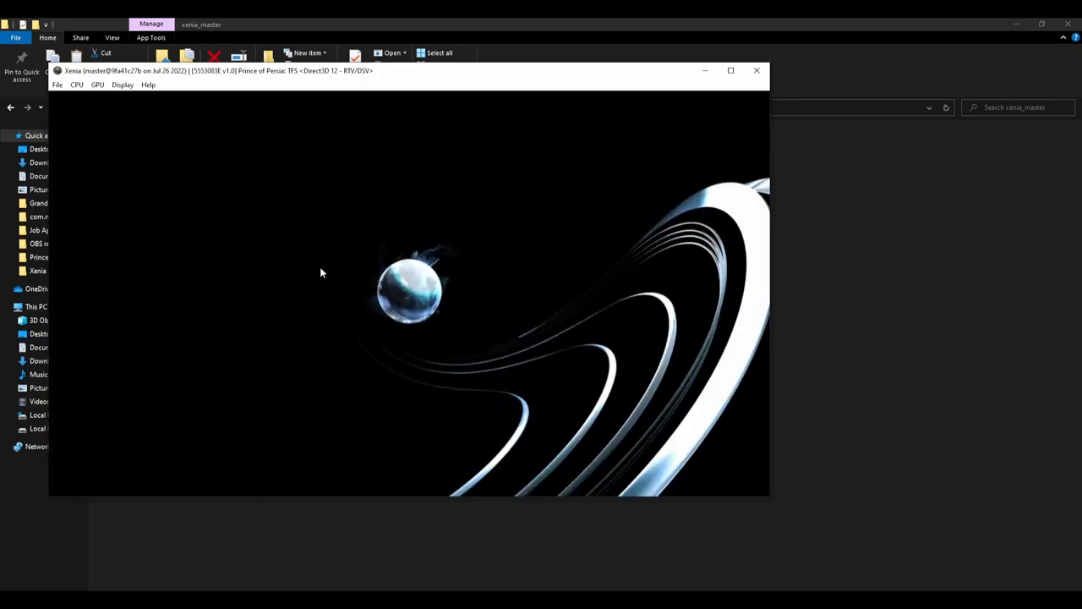
# Close the Xenia window showing Prince of Persia's intro animation.
pyautogui.click(756, 70)
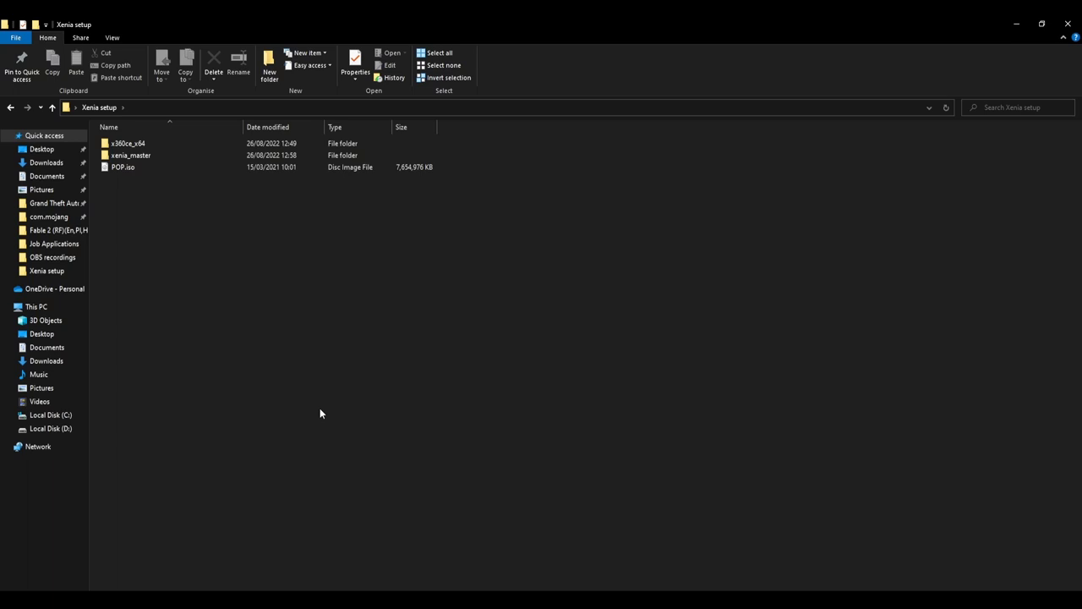
pyautogui.moveTo(263, 415)
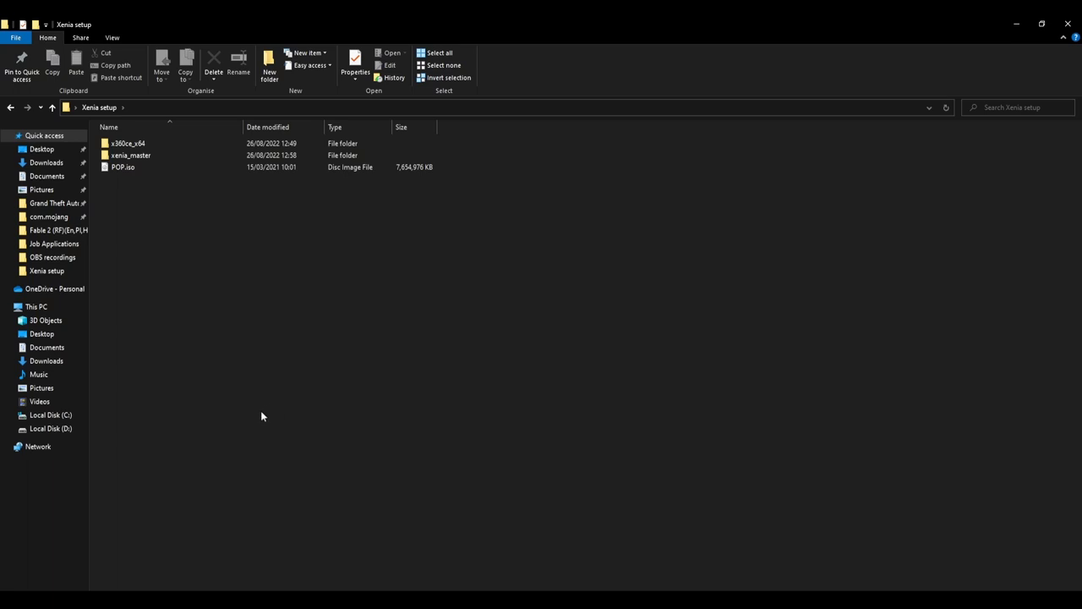
# Open the x360ce_x64 folder in Xenia setup and select x360ce_x64.exe.
pyautogui.doubleClick(128, 142)
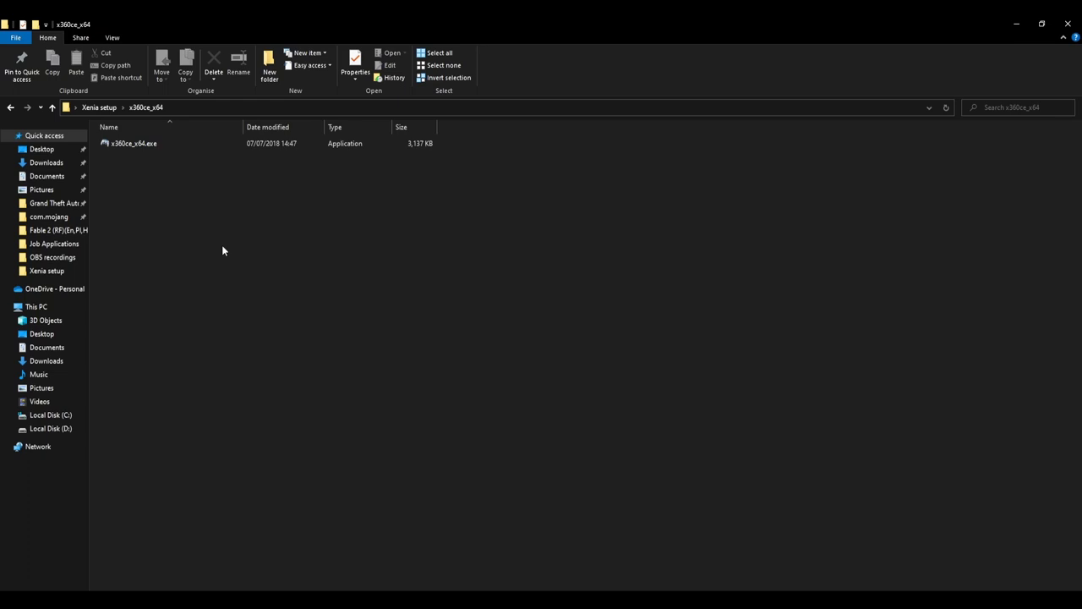
pyautogui.click(133, 142)
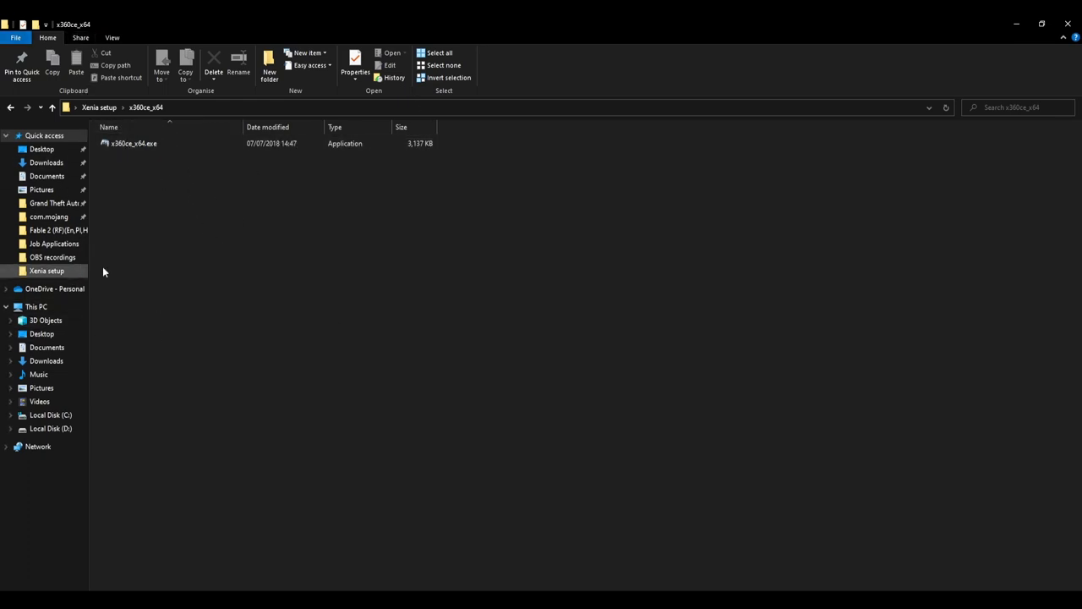
pyautogui.click(133, 143)
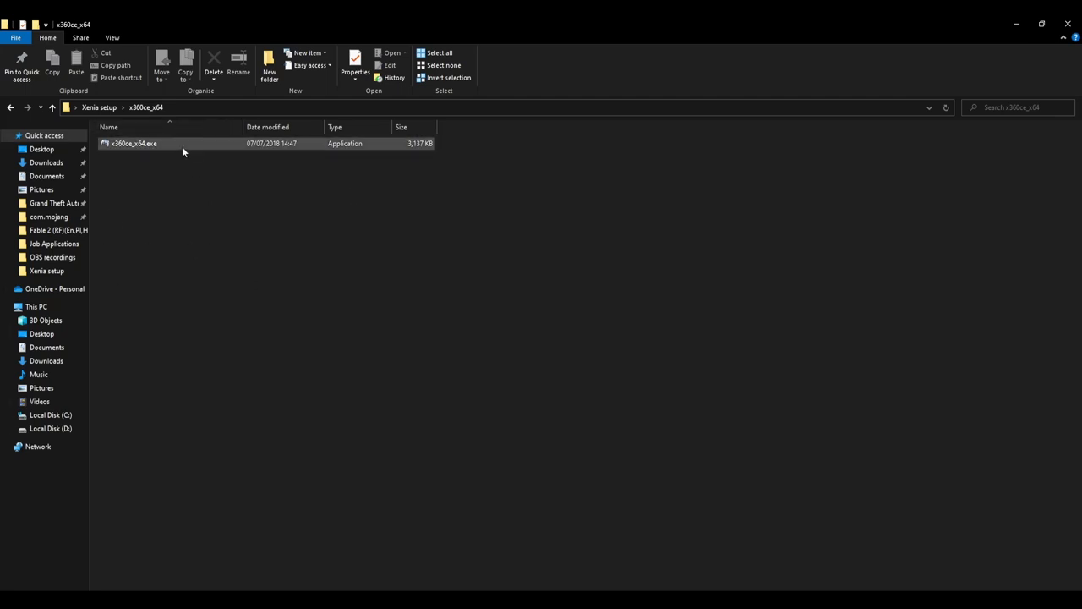
# Launch x360ce, create xinput1_3.dll, skip the vJoy search and dismiss the device warning.
pyautogui.doubleClick(133, 143)
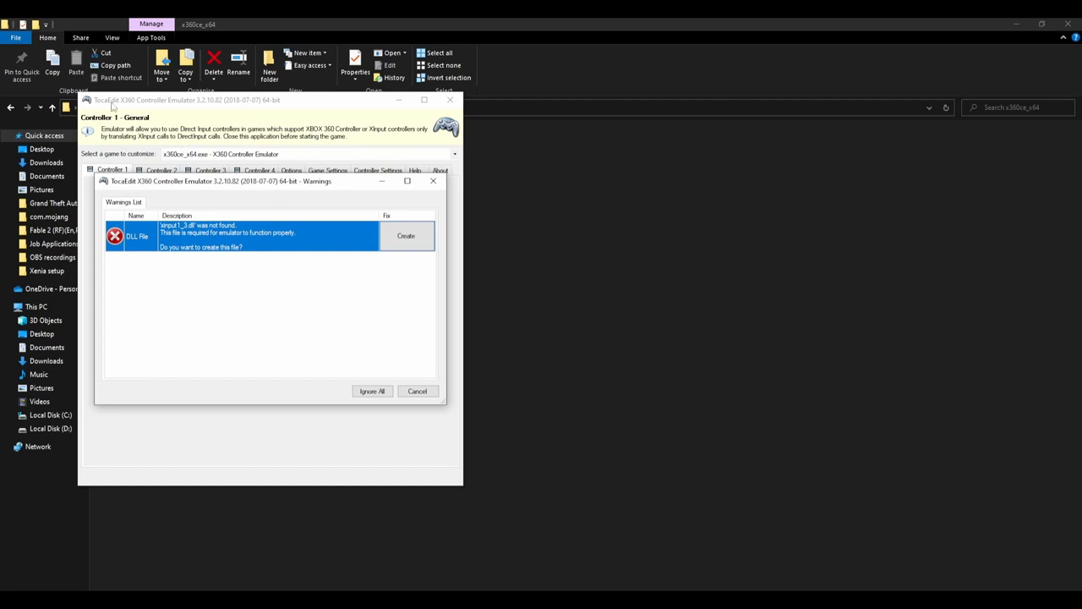
pyautogui.moveTo(405, 236)
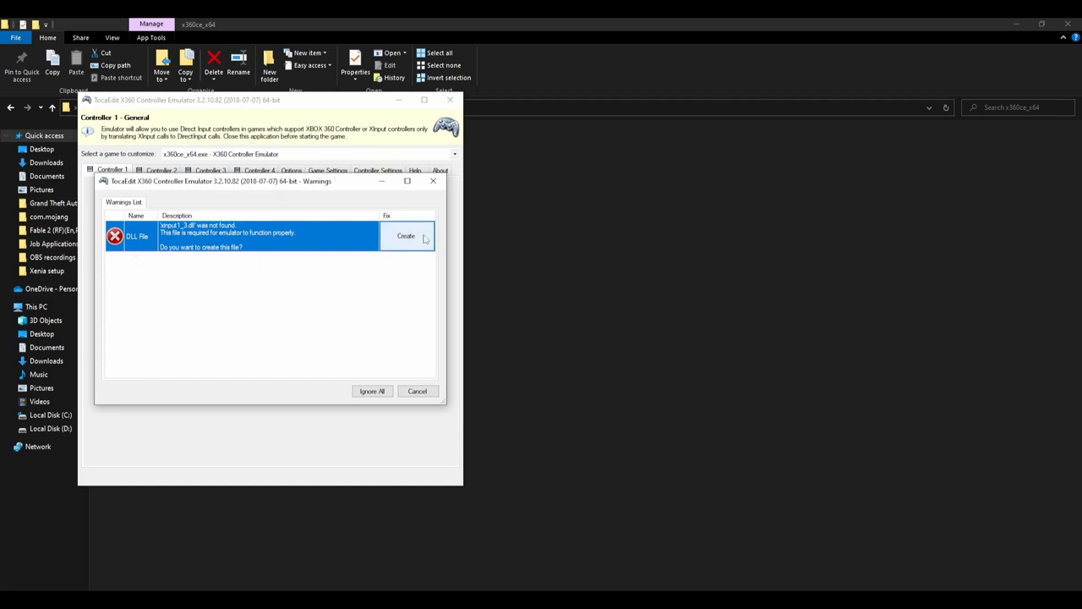
pyautogui.click(406, 236)
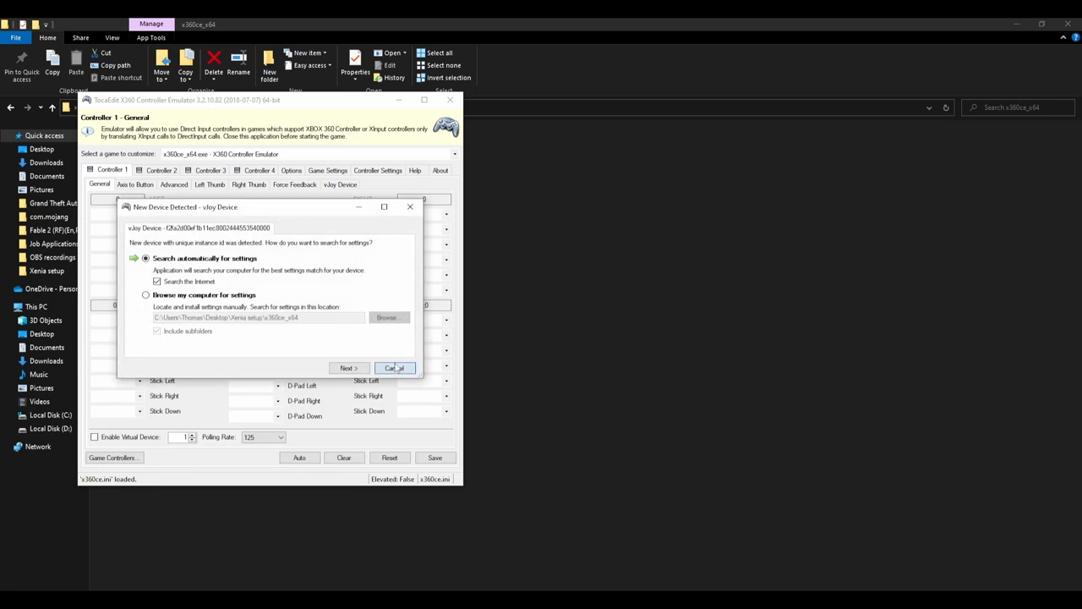
pyautogui.click(395, 368)
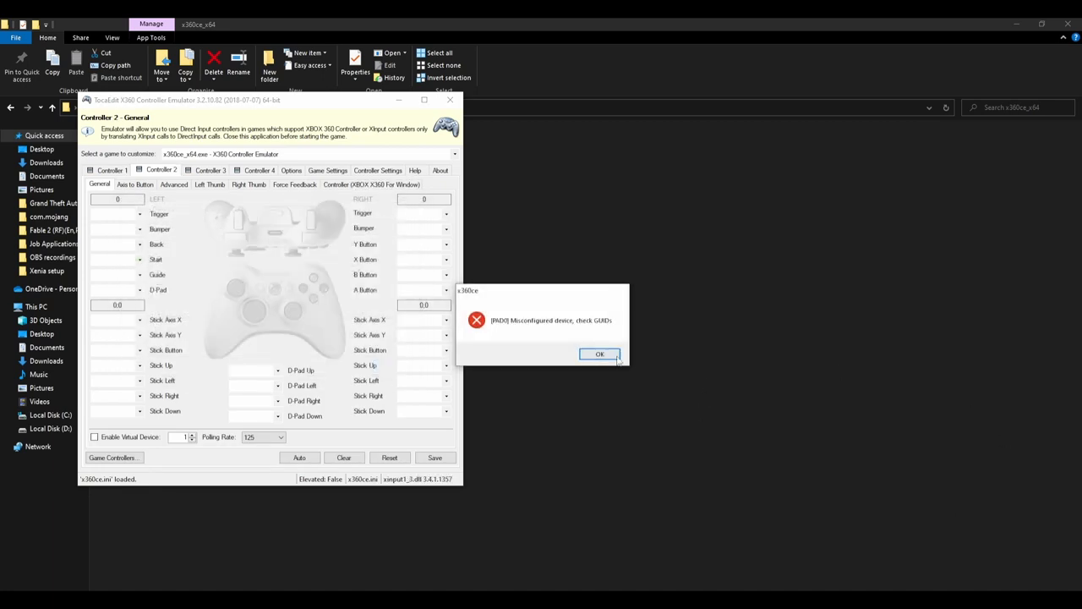
pyautogui.click(600, 354)
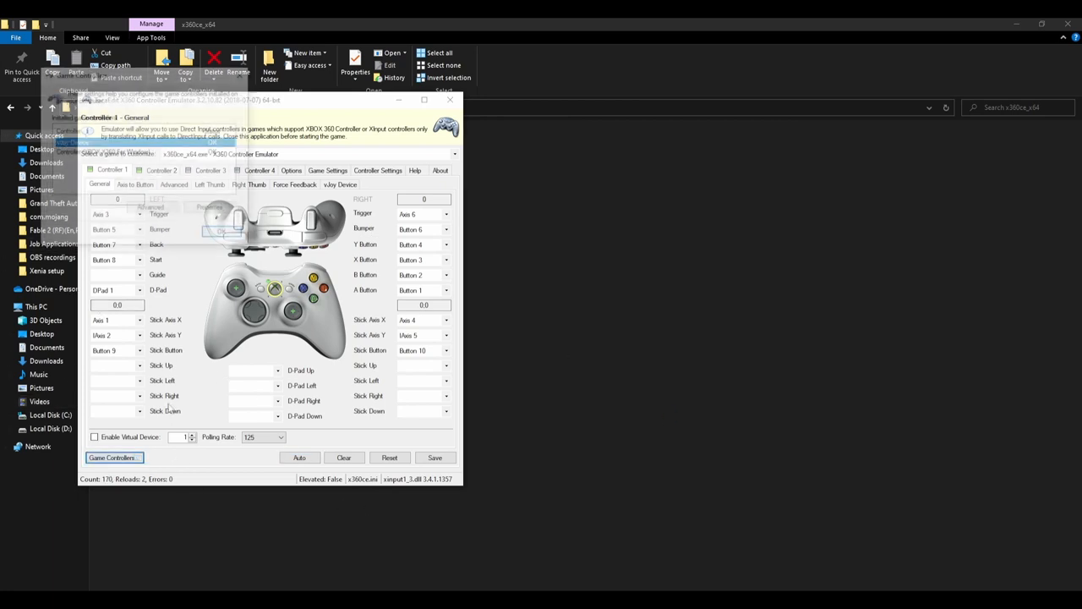
# Test the Xbox controller in Game Controllers properties, then close x360ce.
pyautogui.click(113, 457)
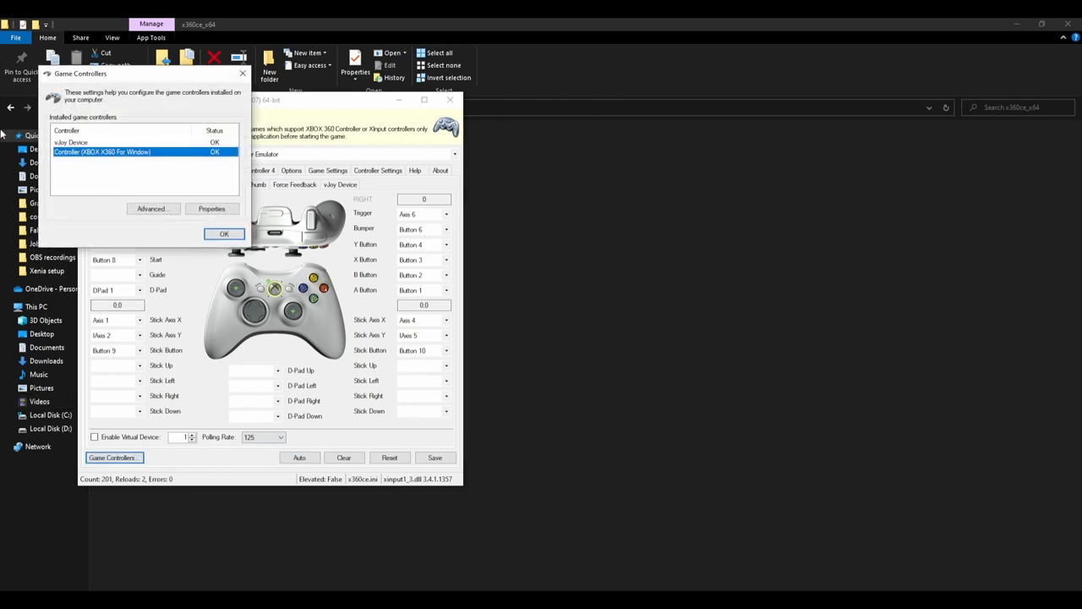
pyautogui.click(211, 208)
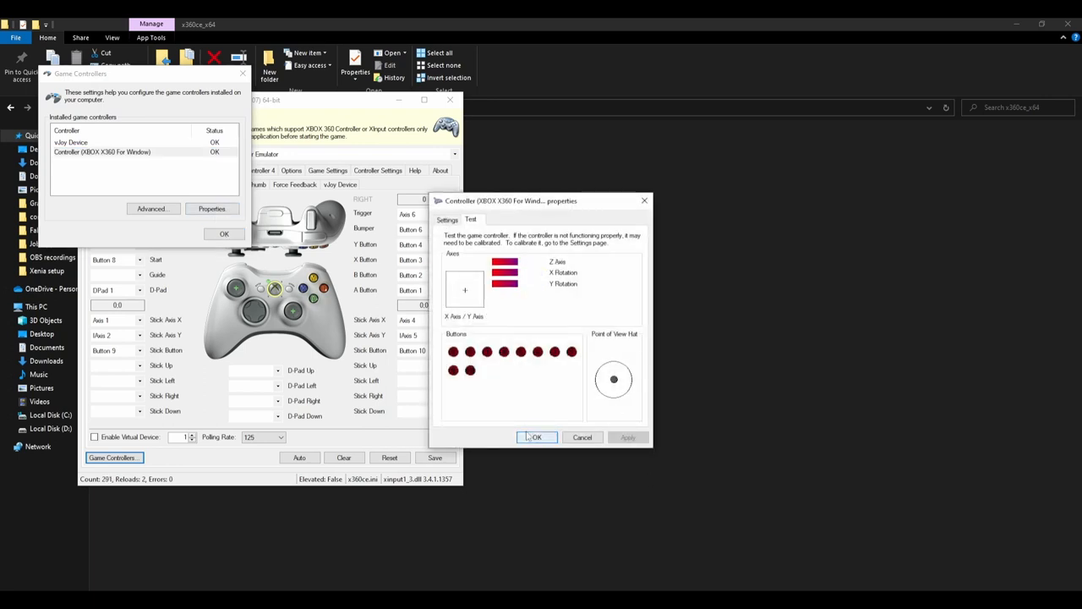
pyautogui.click(537, 437)
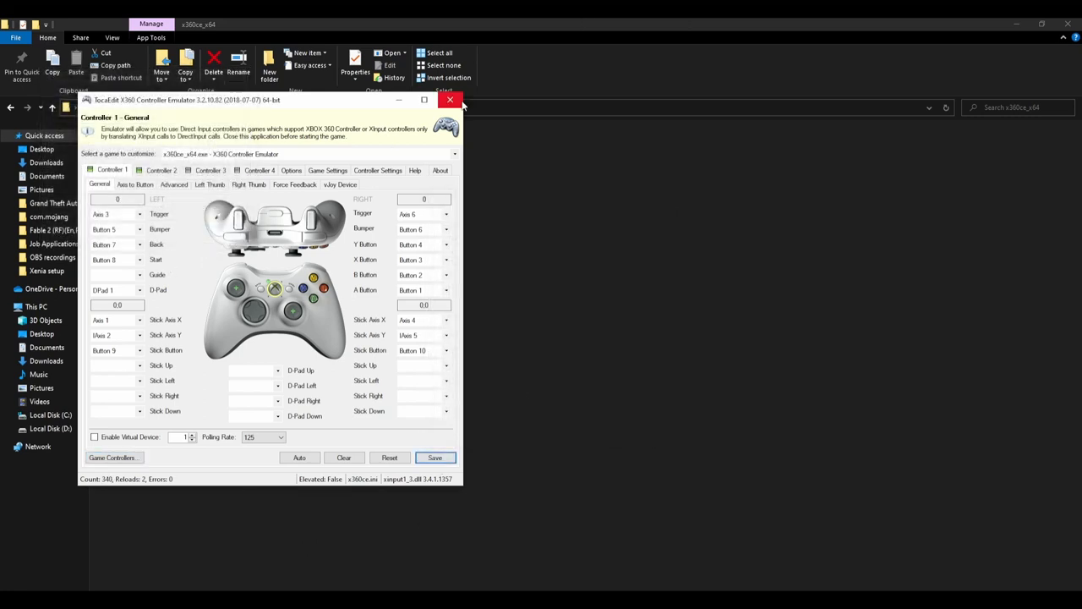
pyautogui.click(450, 99)
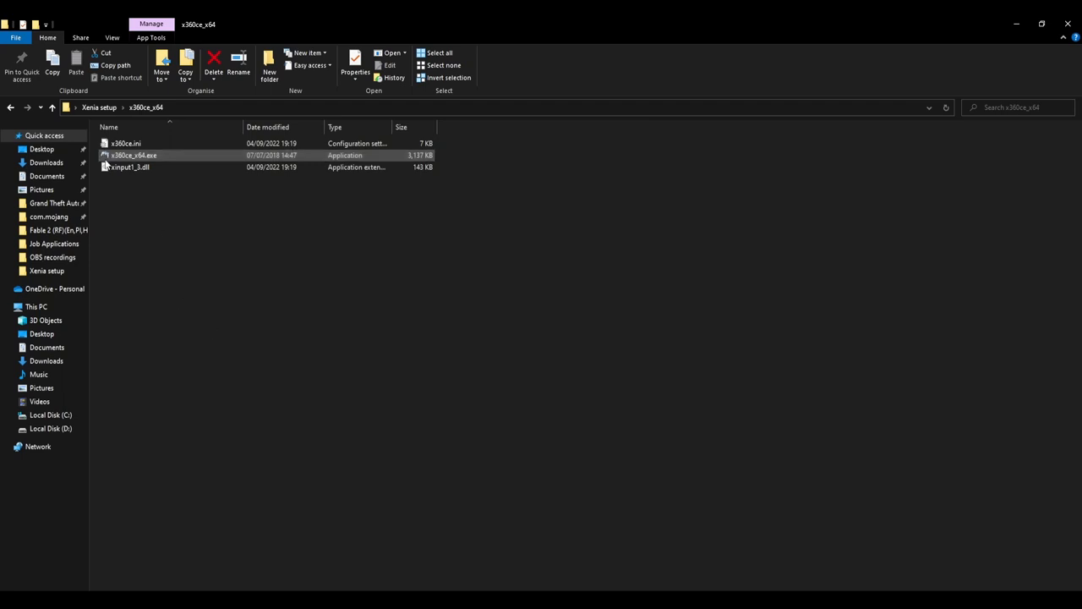
# Duplicate xinput1_3.dll and rename the copy to xinput1_4.dll.
pyautogui.rightClick(128, 167)
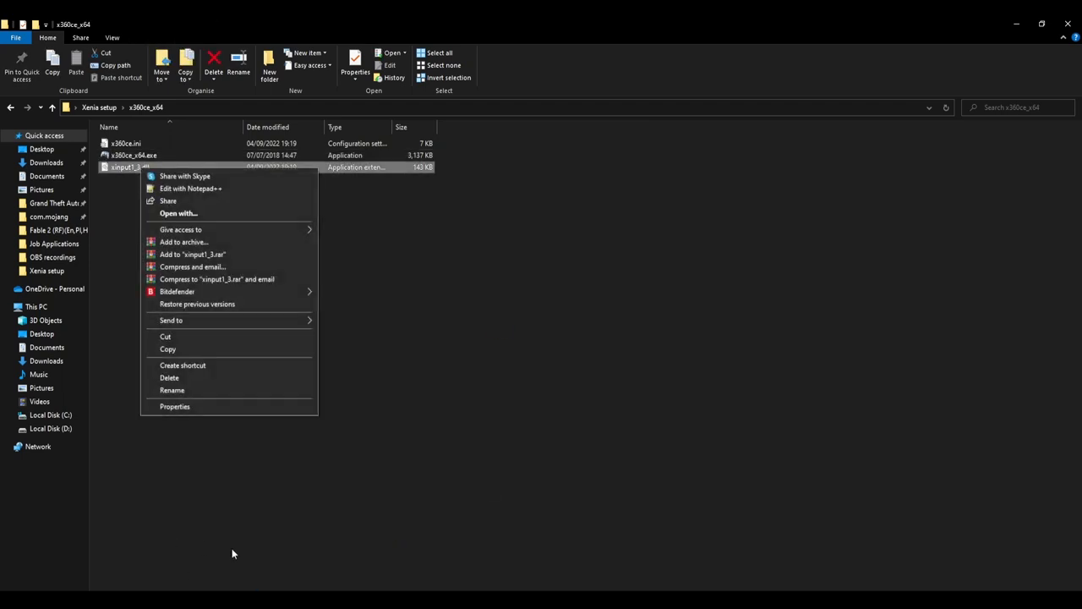
pyautogui.moveTo(180, 387)
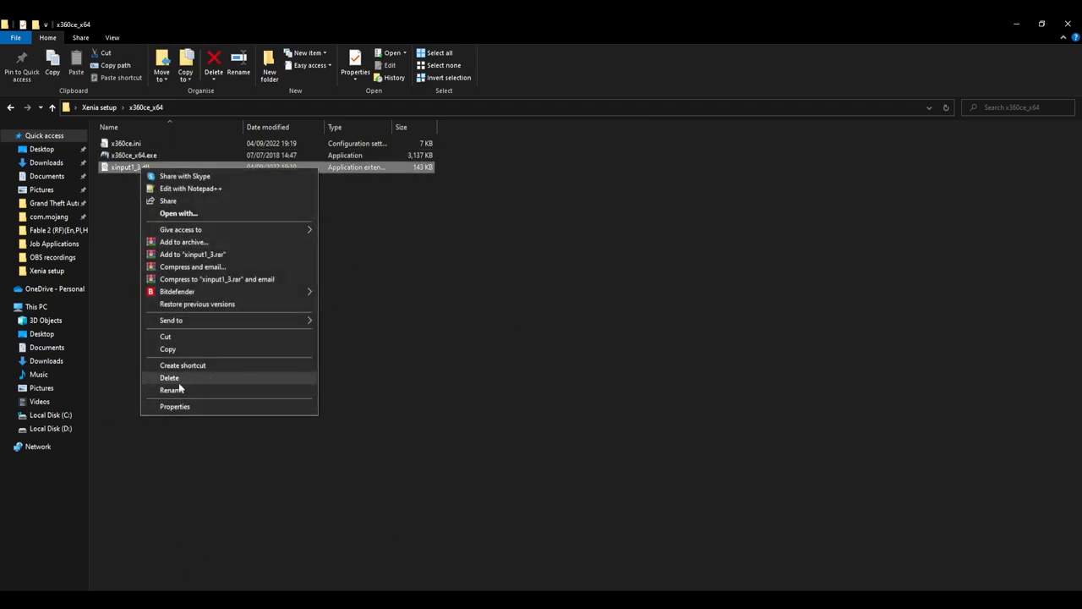
pyautogui.click(261, 313)
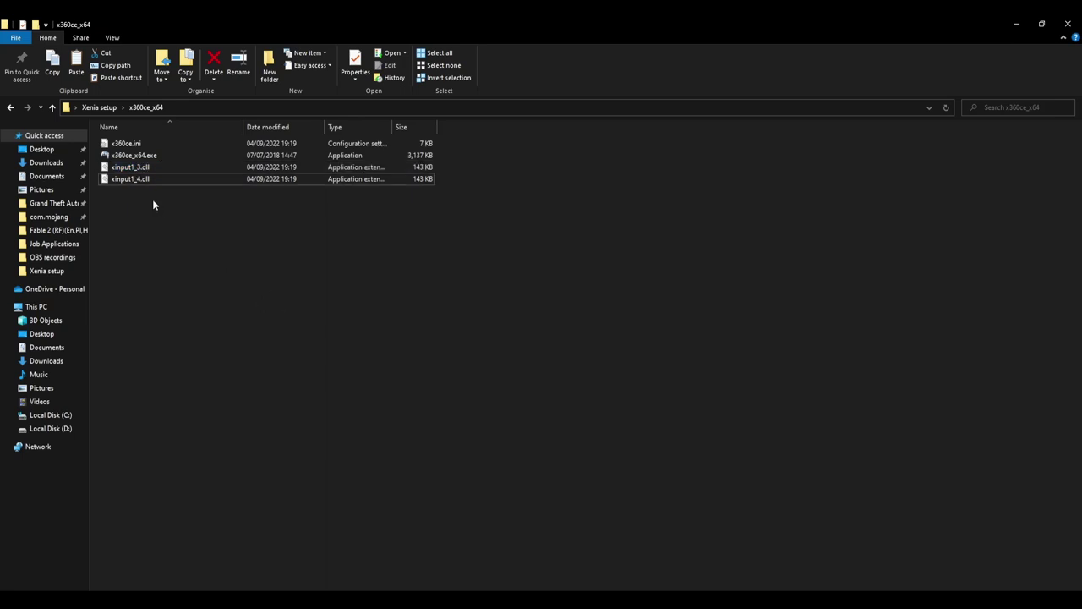
pyautogui.click(130, 178)
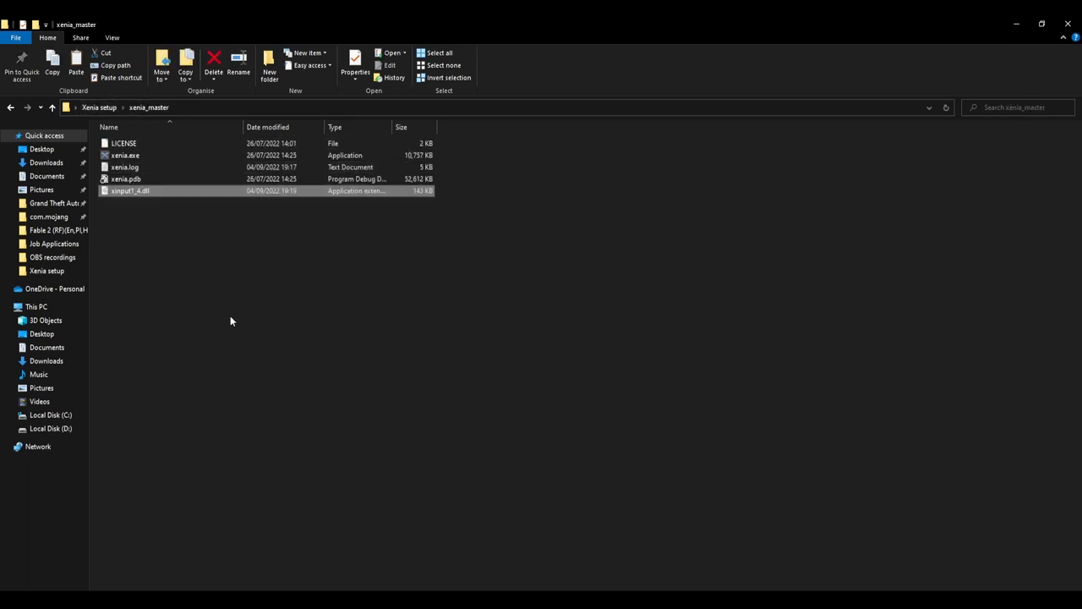
# Run Prince of Persia in Xenia with xinput1_4.dll in place, close it, and relaunch.
pyautogui.doubleClick(125, 155)
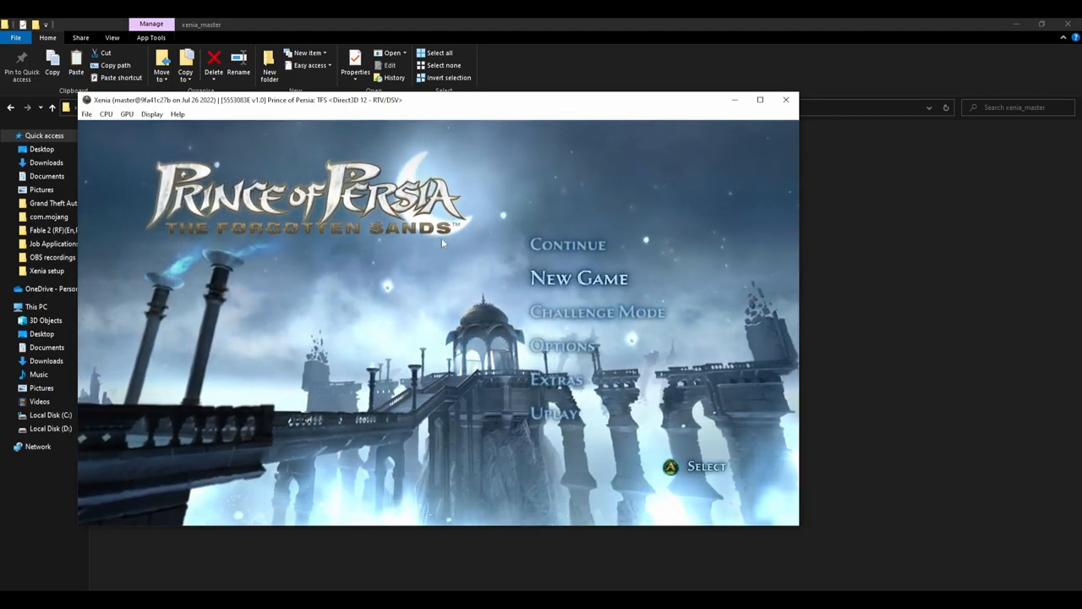
pyautogui.click(785, 100)
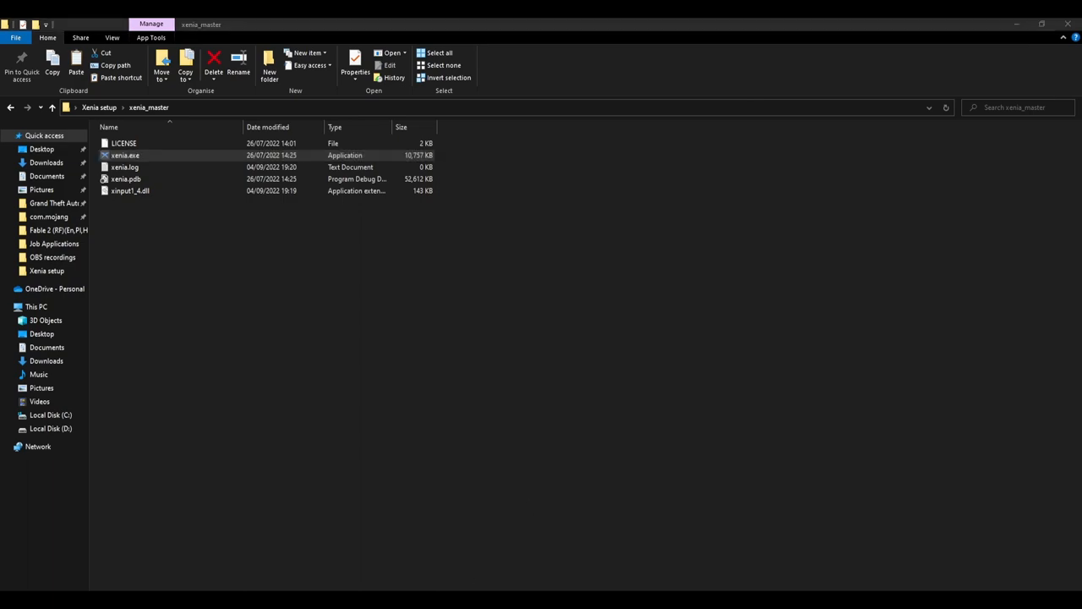
pyautogui.doubleClick(124, 154)
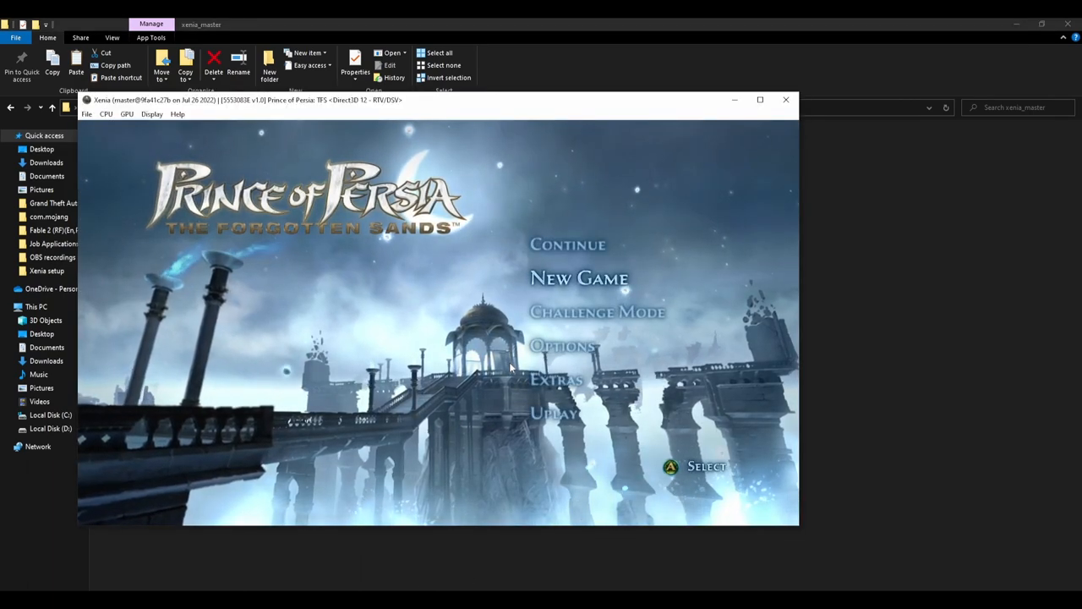
pyautogui.click(579, 277)
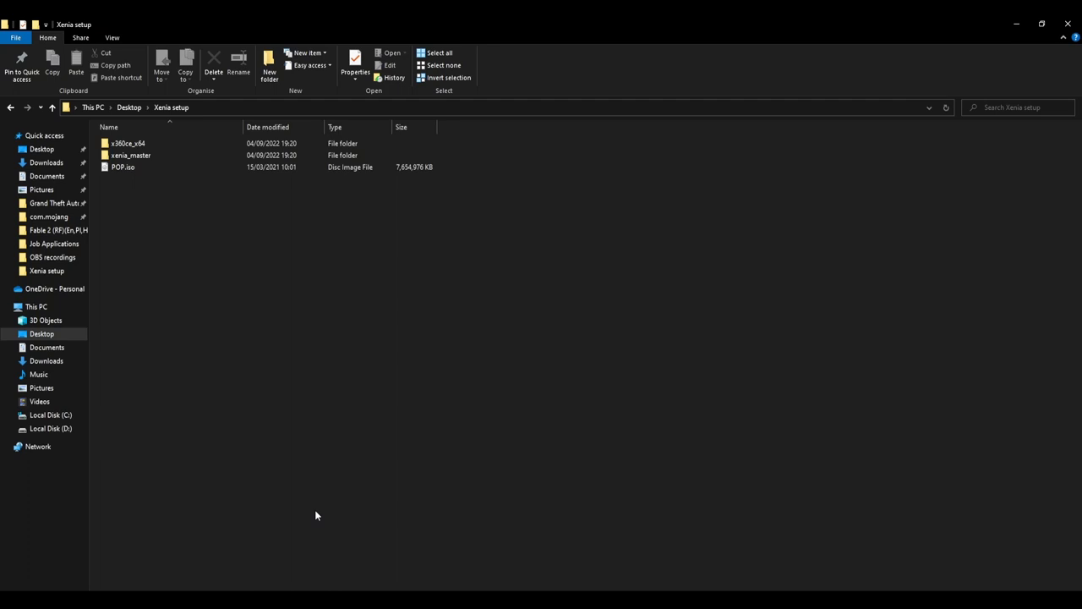
pyautogui.moveTo(311, 506)
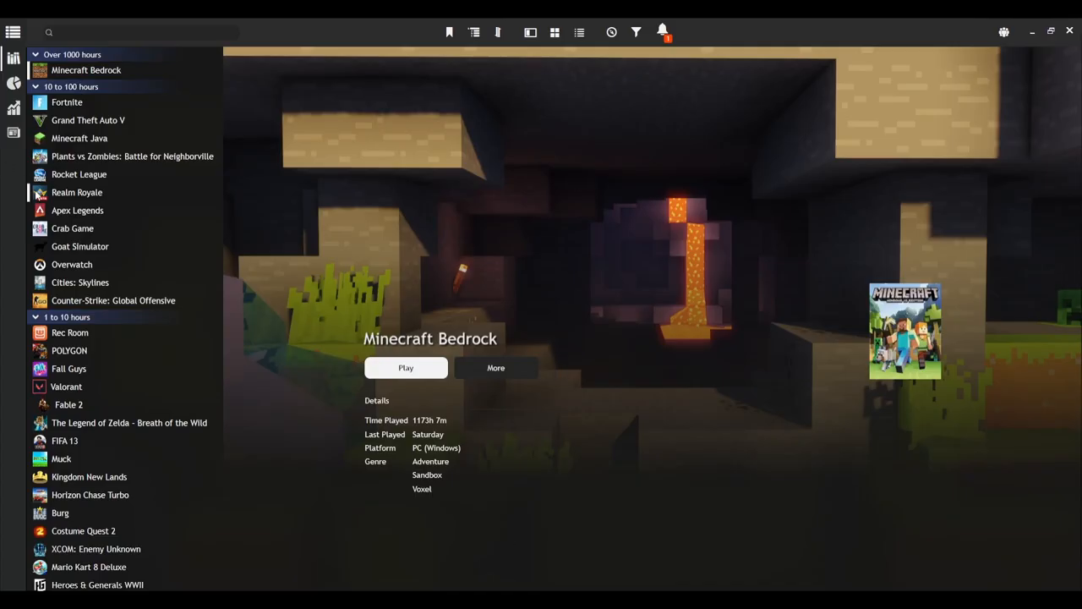
pyautogui.moveTo(93, 405)
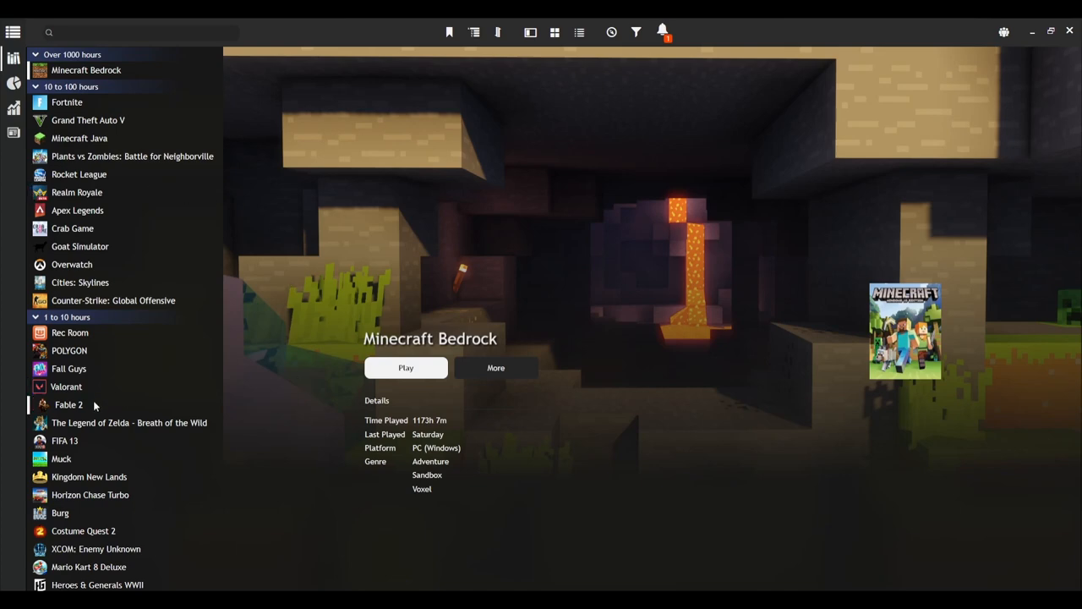
# Scroll Playnite's library and select Prince of Persia: The Forgotten Sands (Xbox 360, 23 minutes).
pyautogui.click(68, 405)
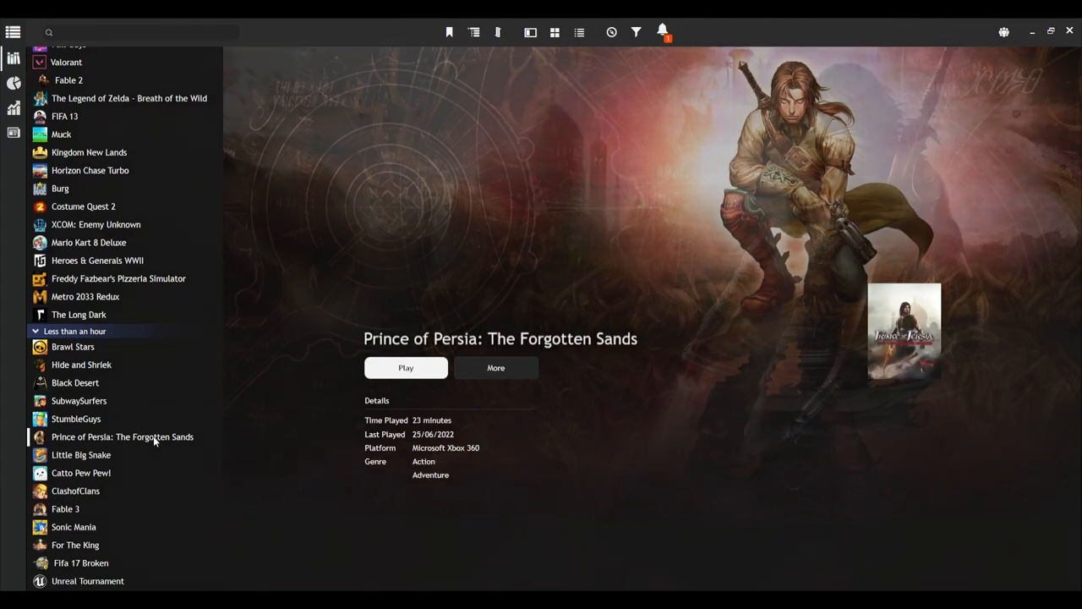
pyautogui.scroll(-3)
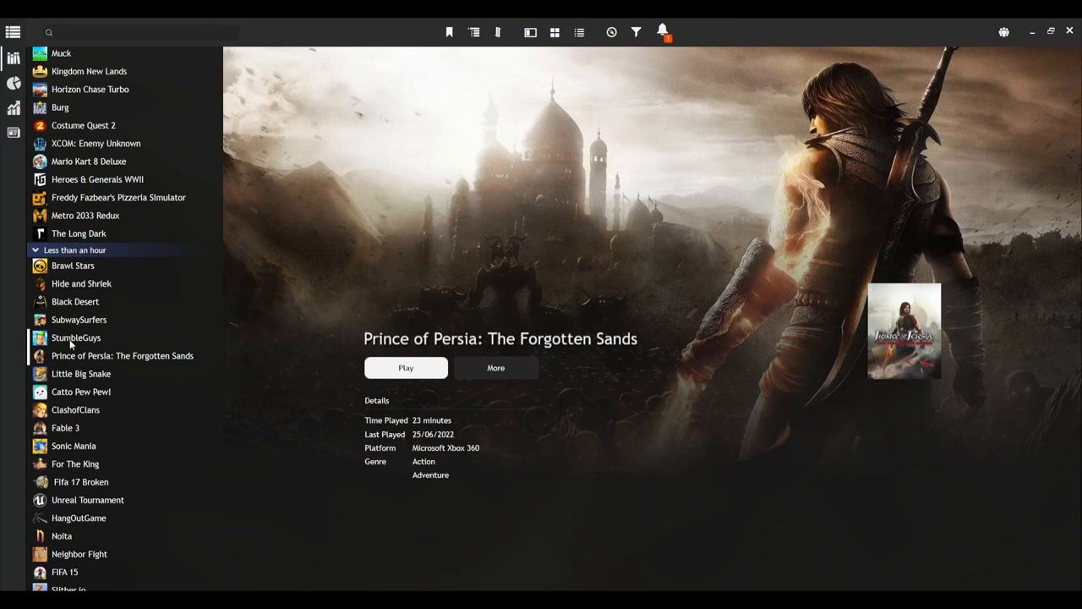
pyautogui.moveTo(207, 527)
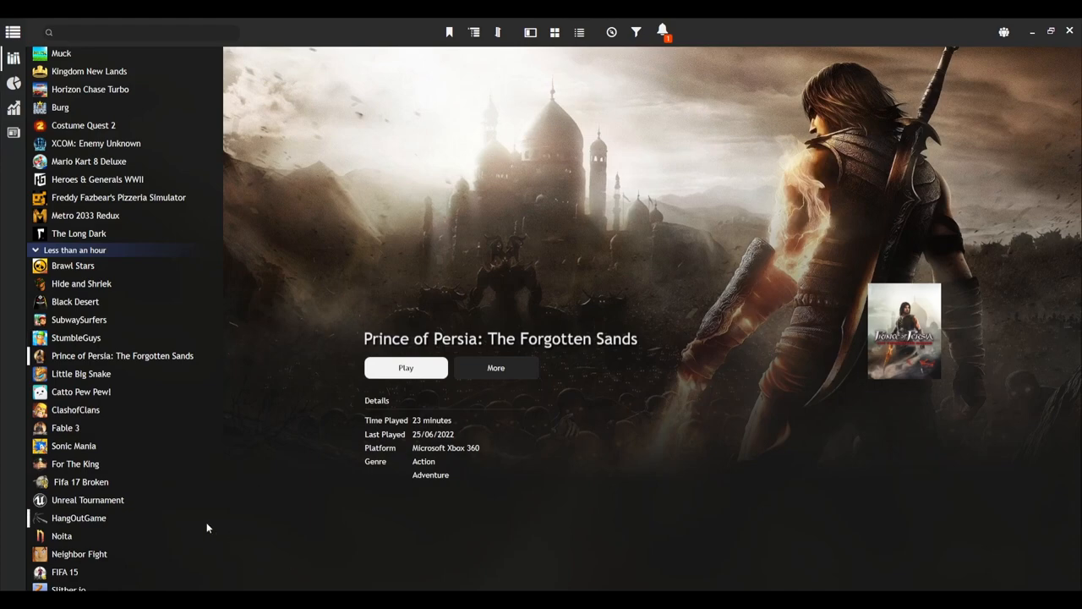
pyautogui.scroll(-3)
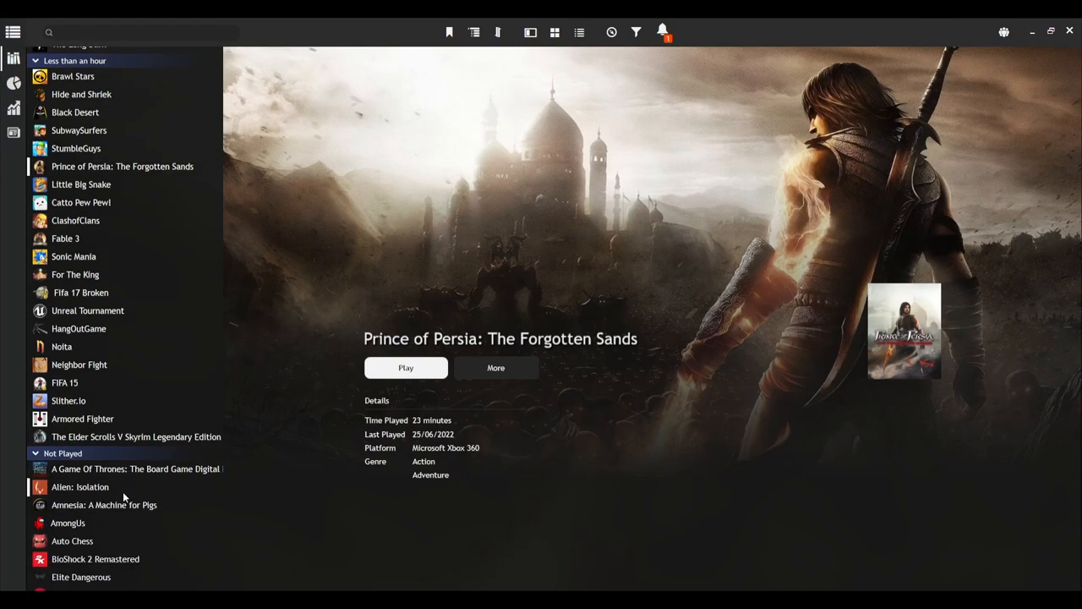
pyautogui.scroll(-3)
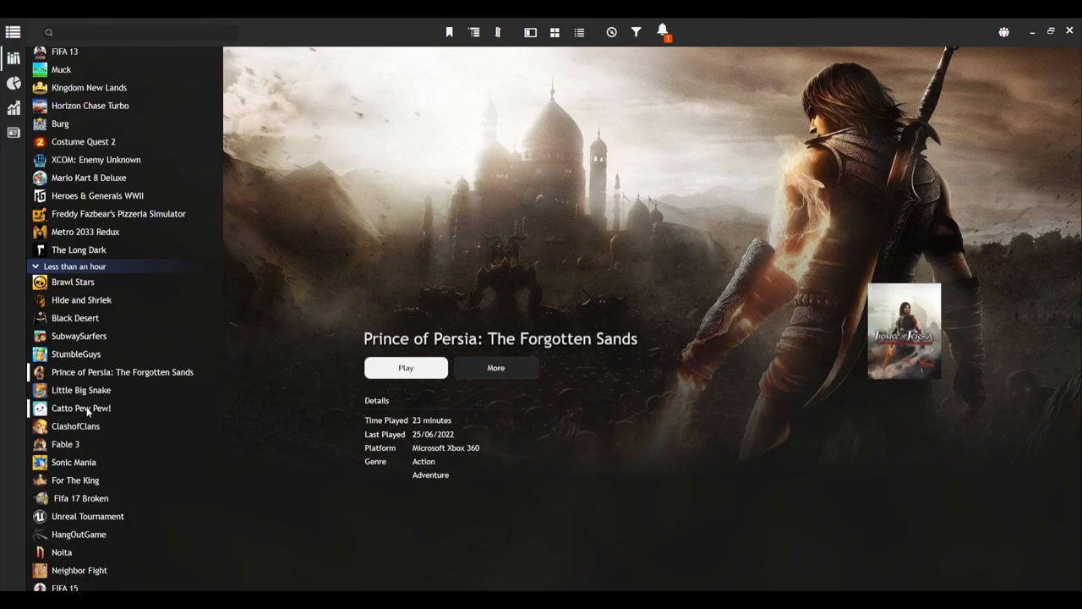
pyautogui.scroll(3)
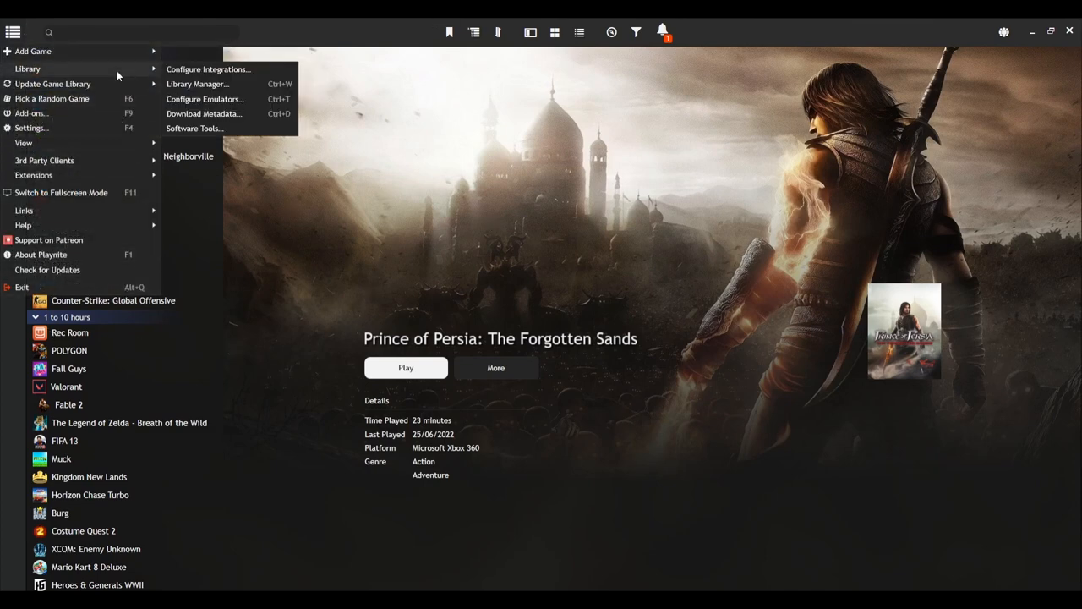
pyautogui.moveTo(205, 99)
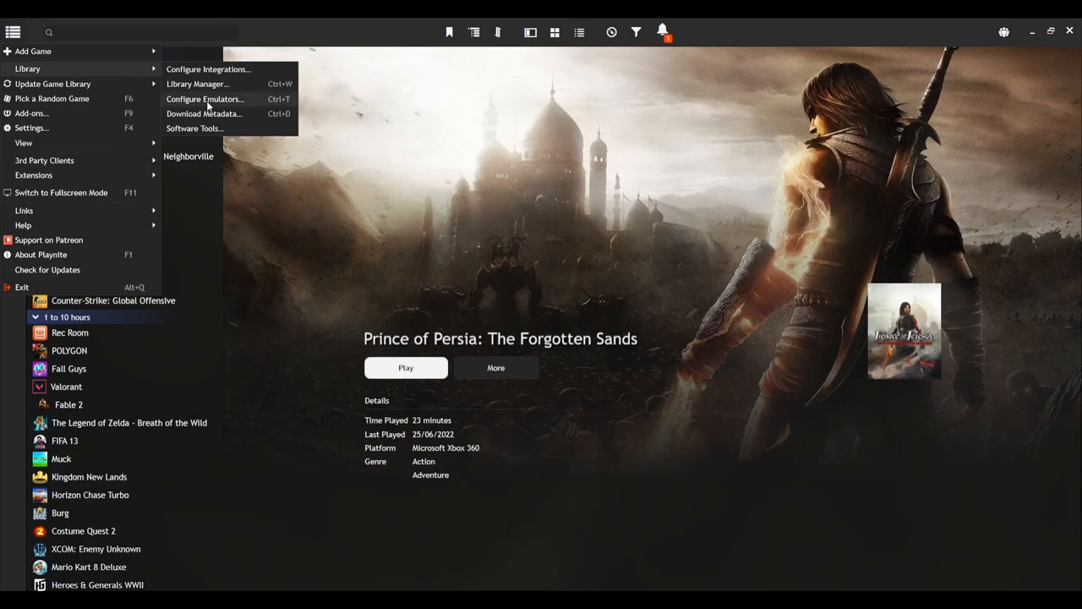
# Open Library > Configure Emulators, showing Cemu's settings among Dolphin, Xenia and yuzu.
pyautogui.click(205, 99)
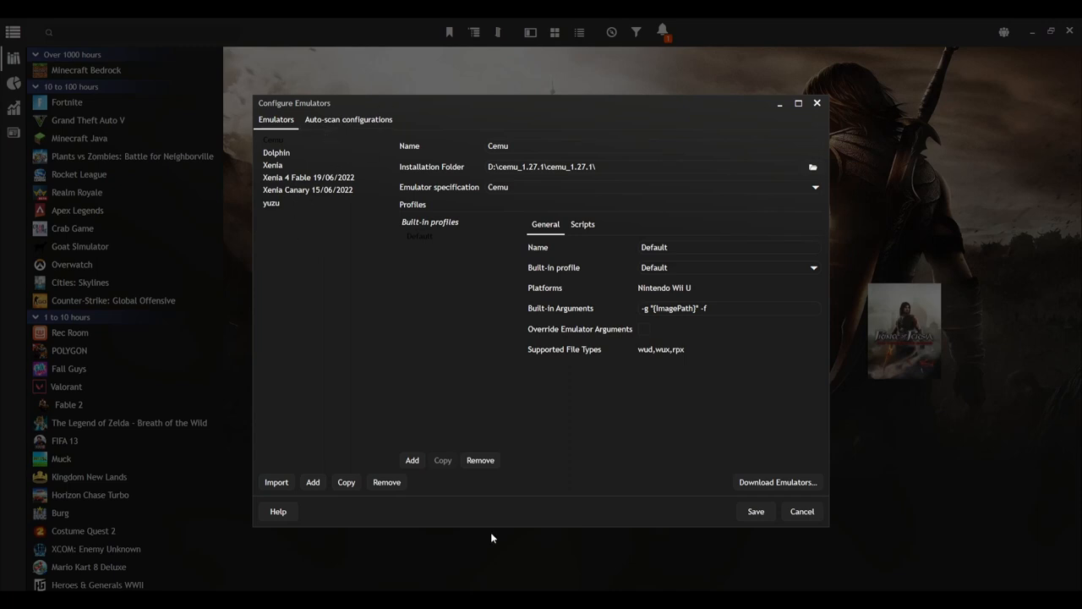
pyautogui.moveTo(287, 152)
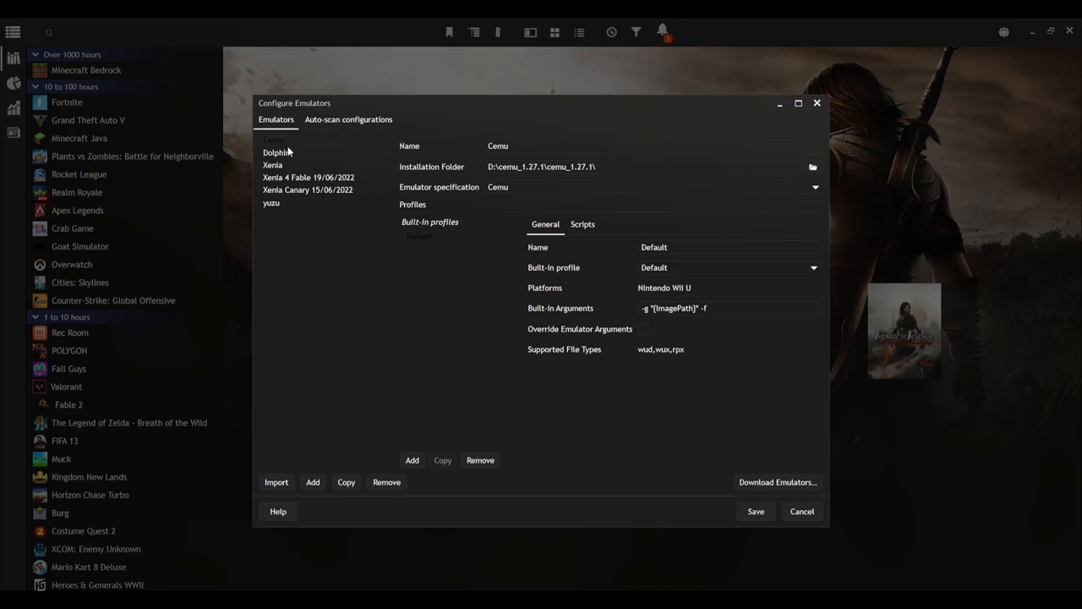
pyautogui.moveTo(274, 471)
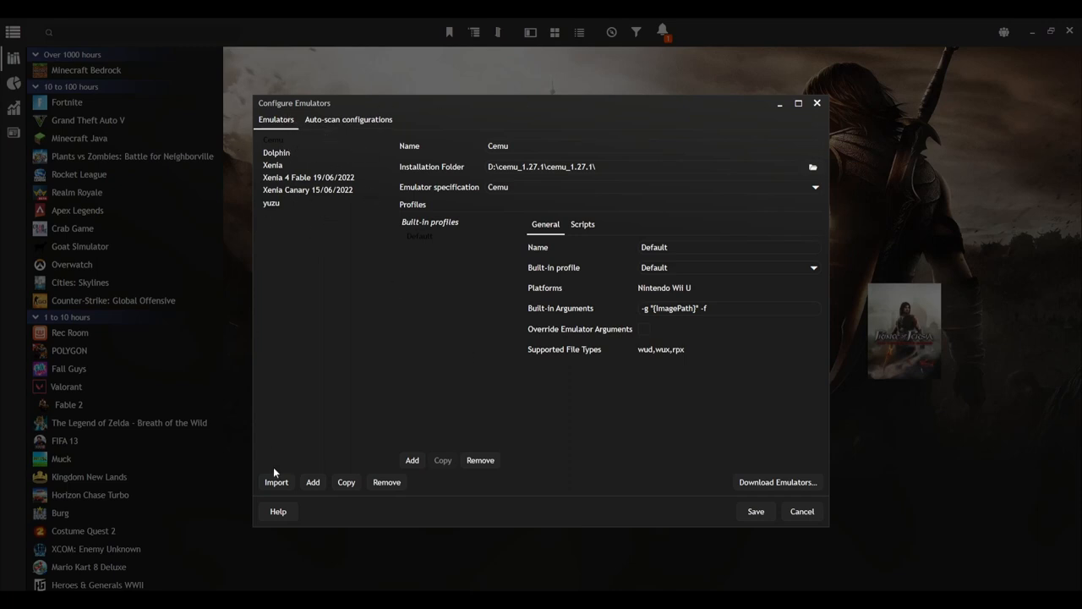
# Import the Xenia emulator by scanning the xenia_master folder in the Emulation Import Wizard.
pyautogui.click(277, 482)
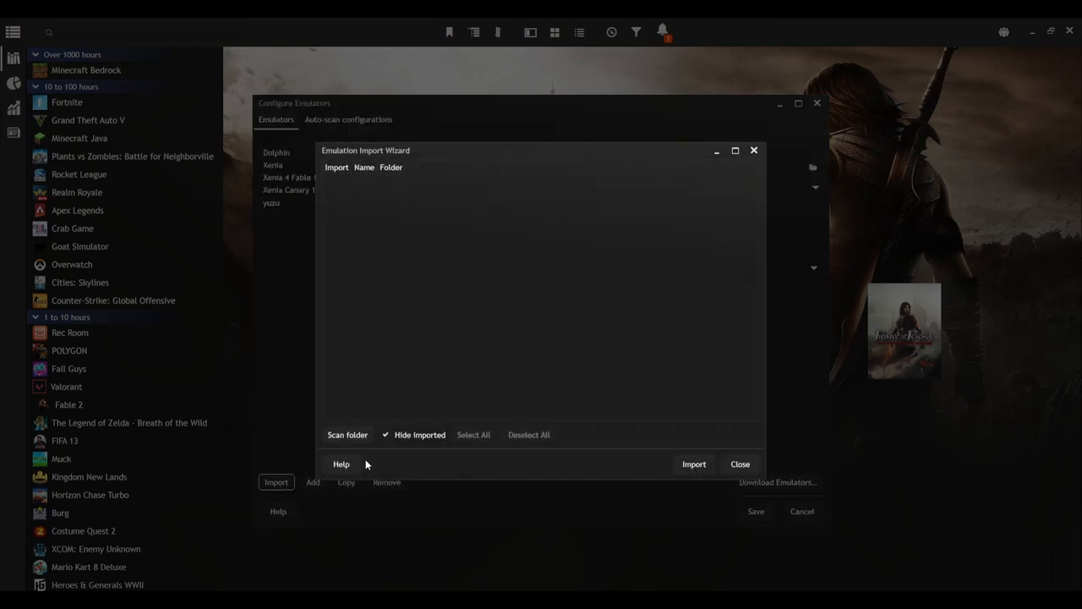
pyautogui.click(347, 434)
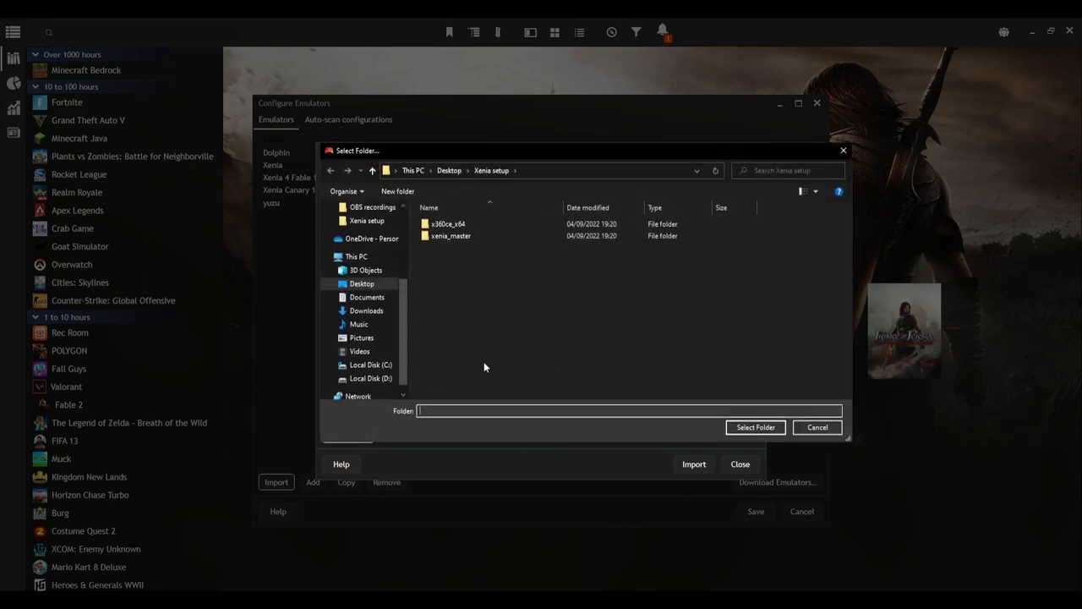
pyautogui.click(450, 236)
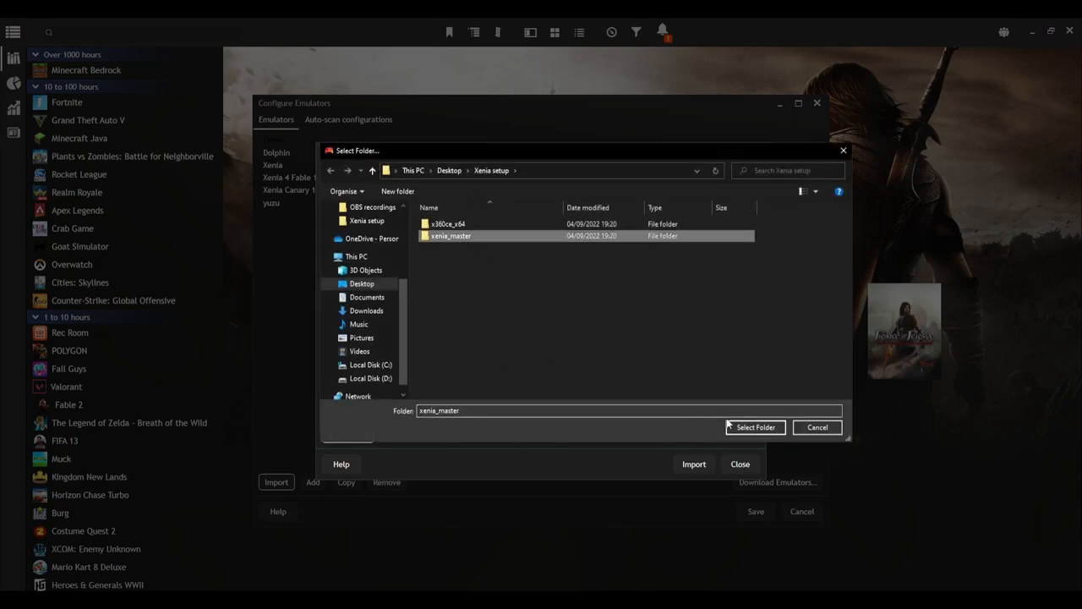
pyautogui.moveTo(765, 427)
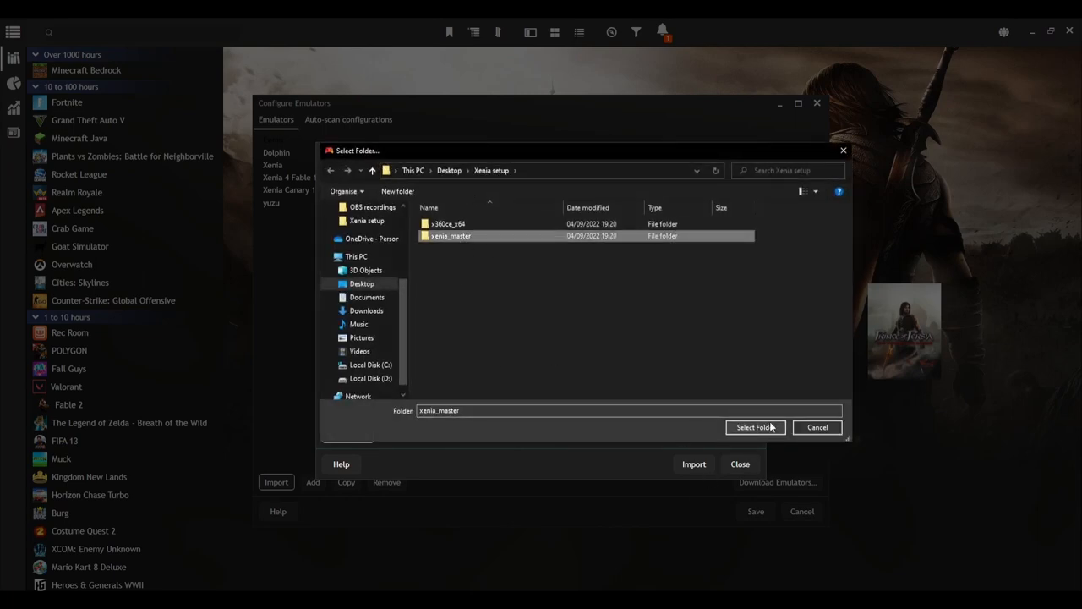
pyautogui.click(753, 427)
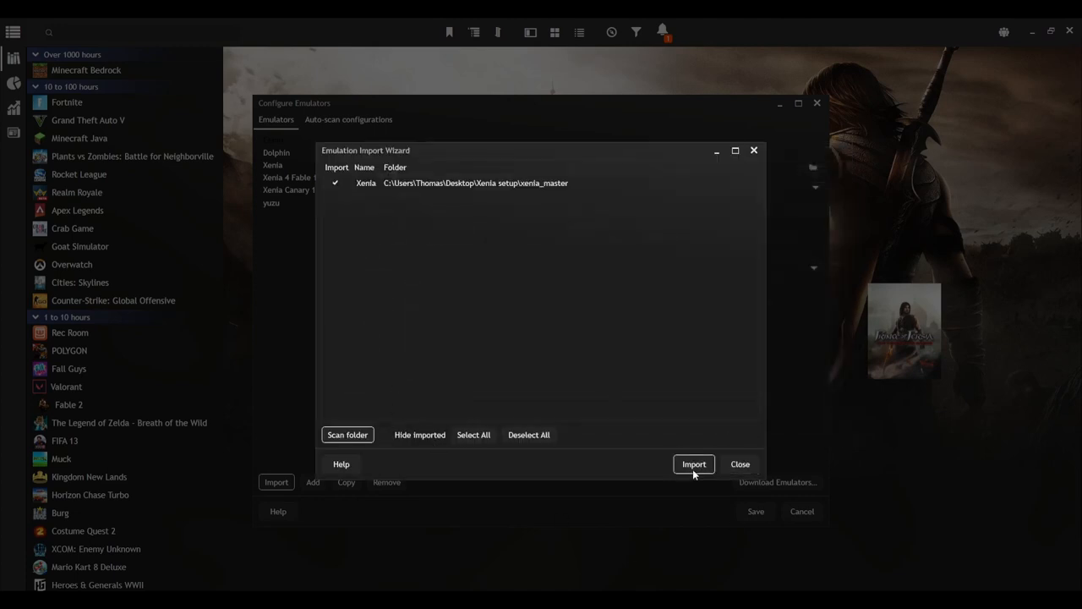
pyautogui.click(693, 463)
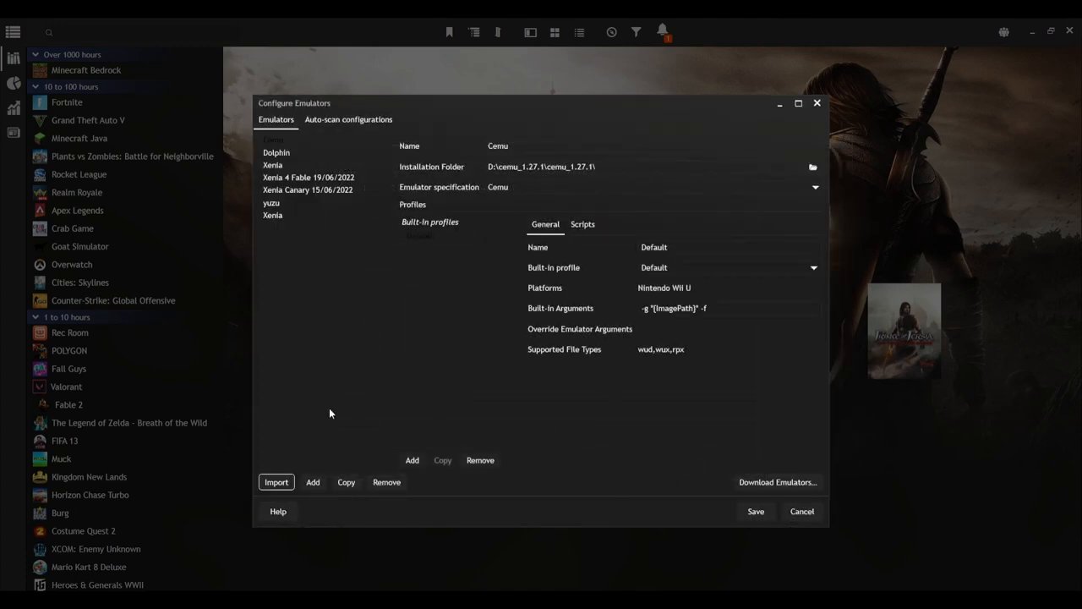
# Rename the newly imported Xenia emulator to 'Tutorial Xenia' and save the configuration.
pyautogui.click(272, 164)
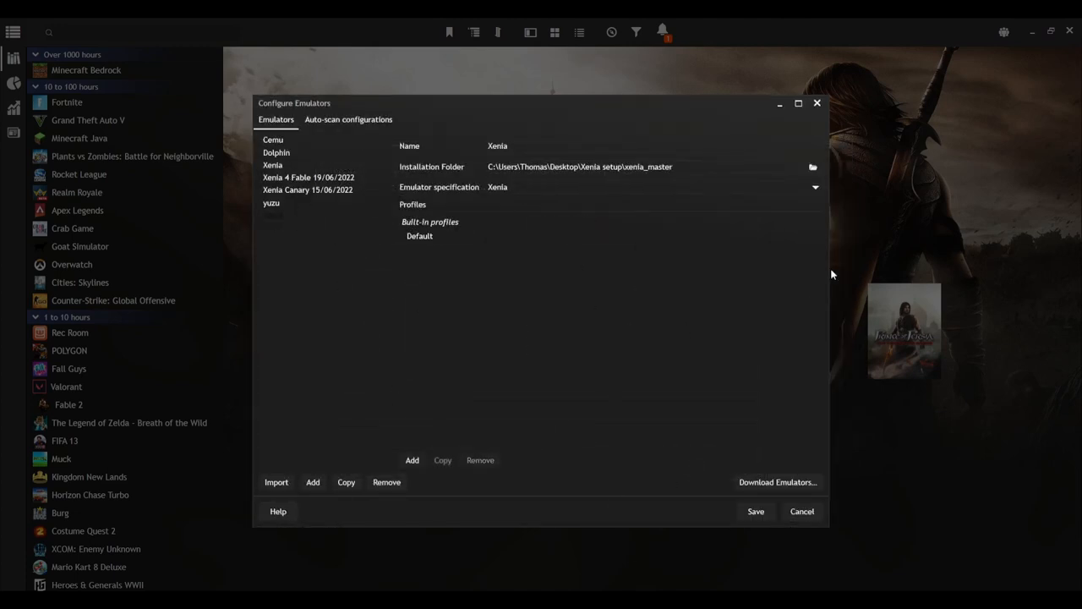
pyautogui.click(634, 166)
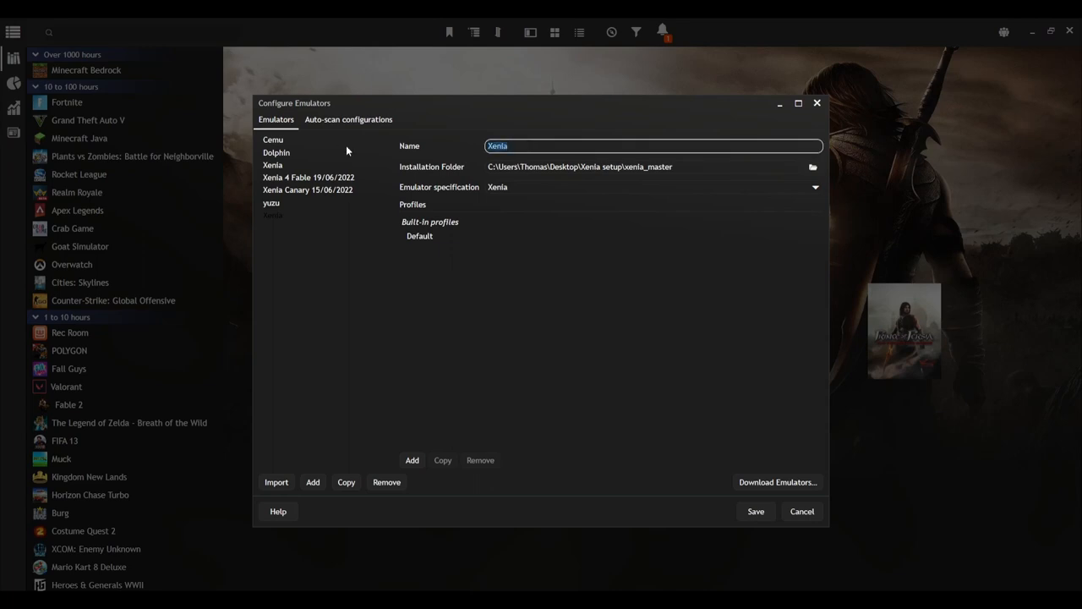
pyautogui.write('Vide')
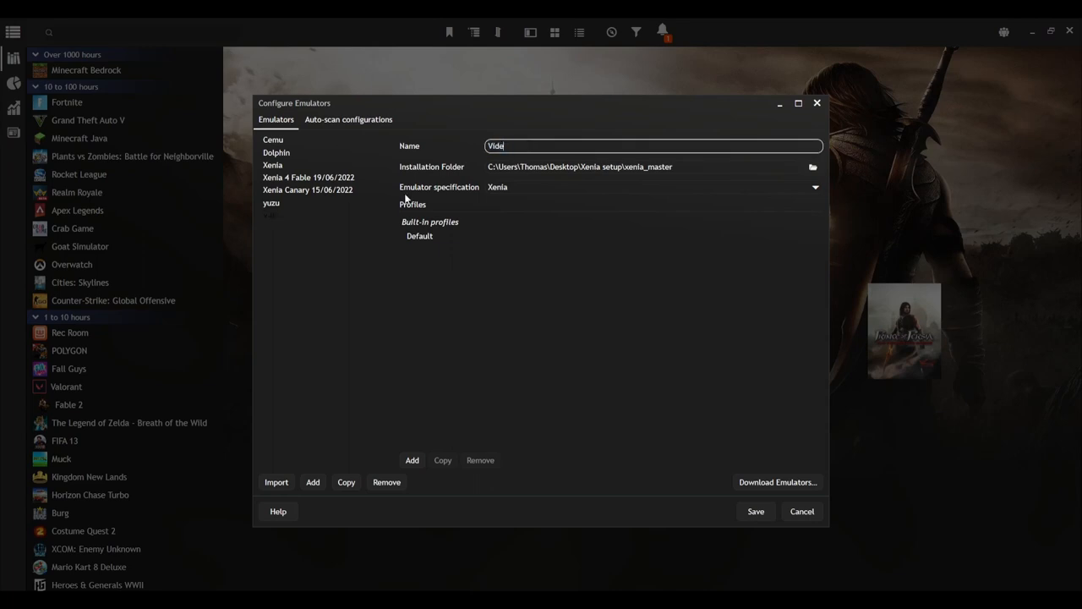
pyautogui.press('ctrl+a')
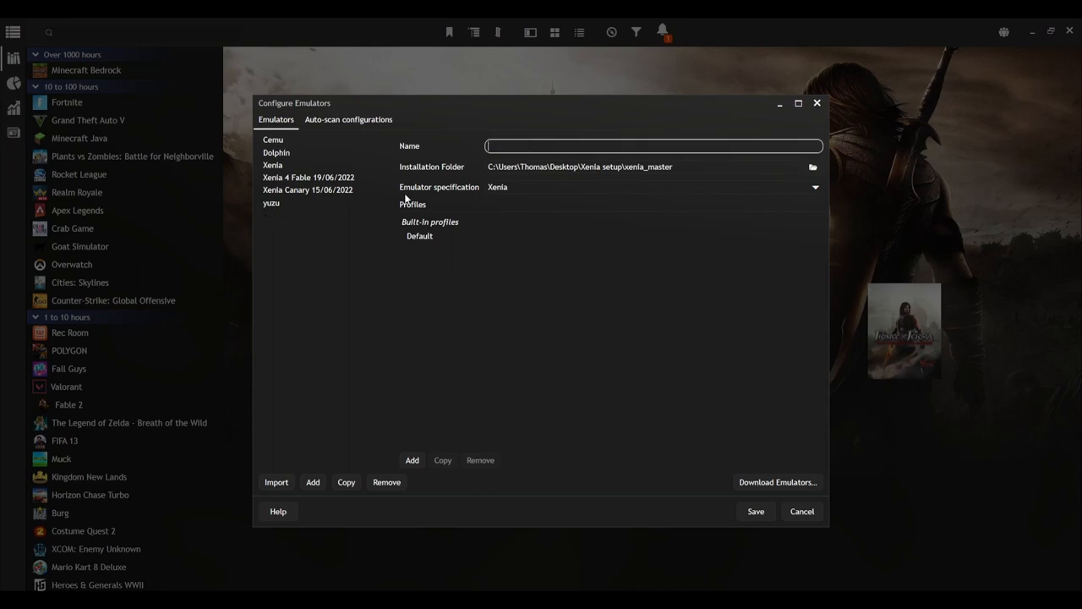
pyautogui.write('Tutorial')
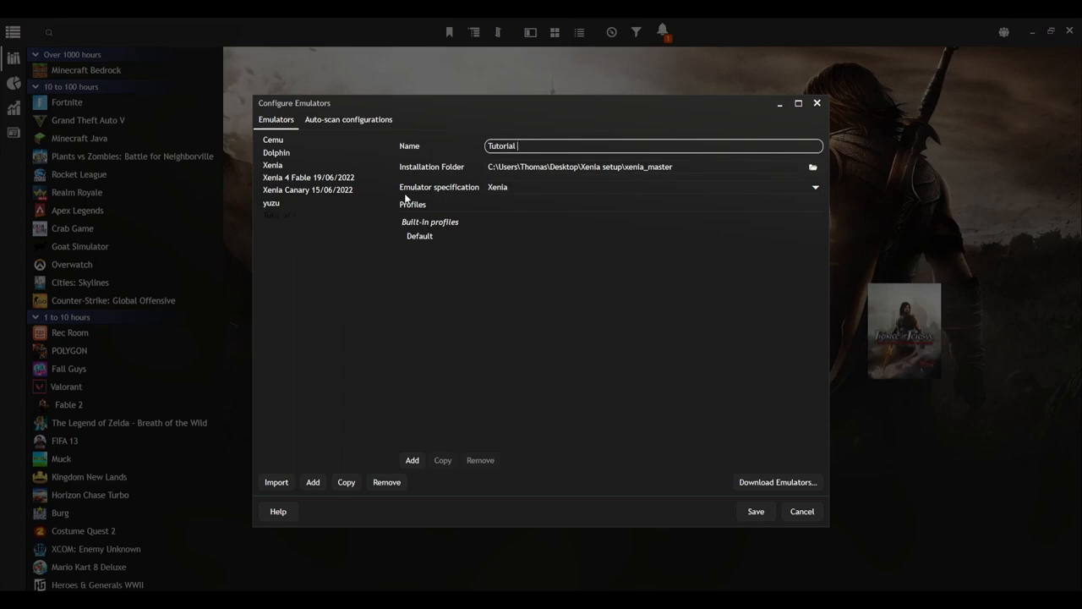
pyautogui.write('Xeni')
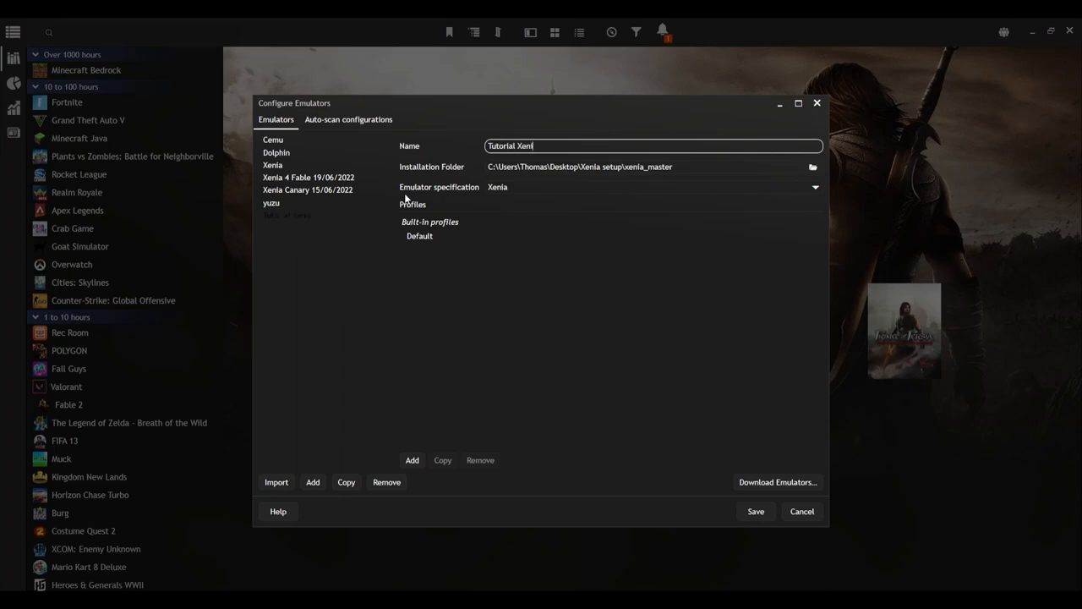
pyautogui.click(801, 511)
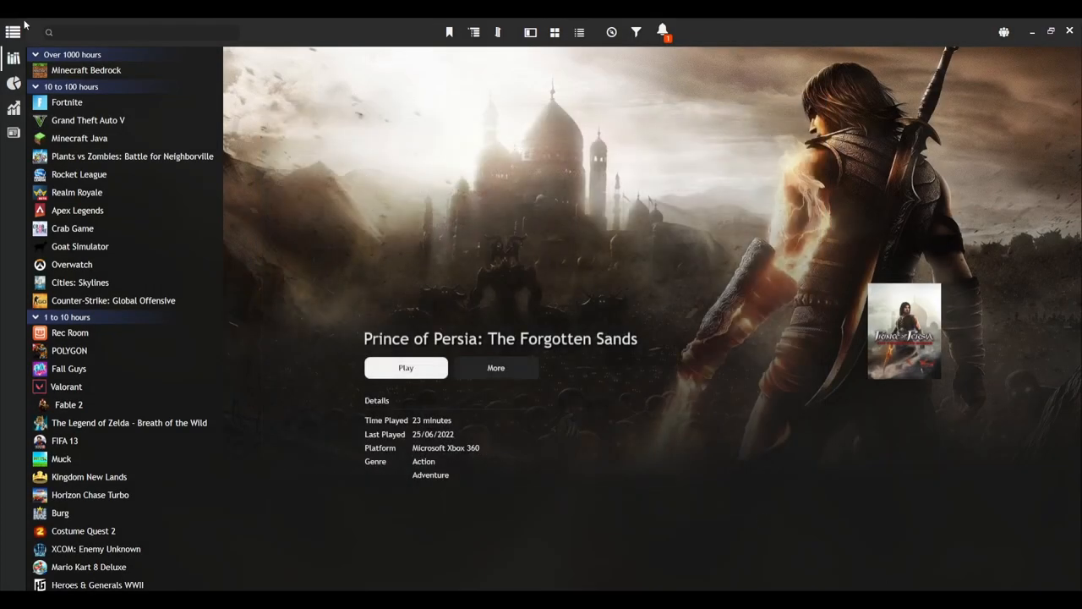
pyautogui.moveTo(634, 383)
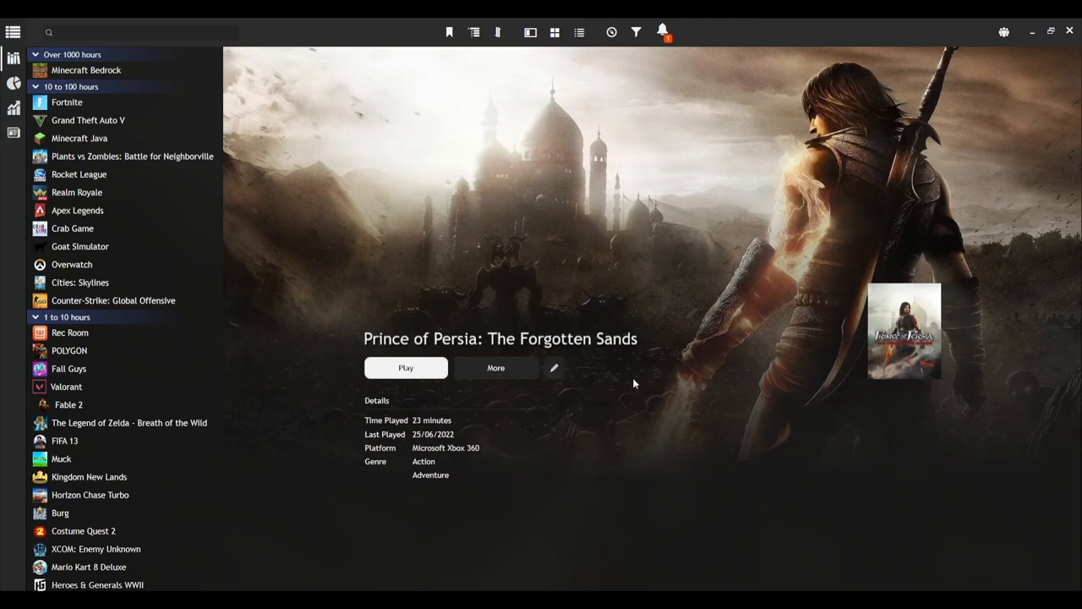
pyautogui.moveTo(366, 273)
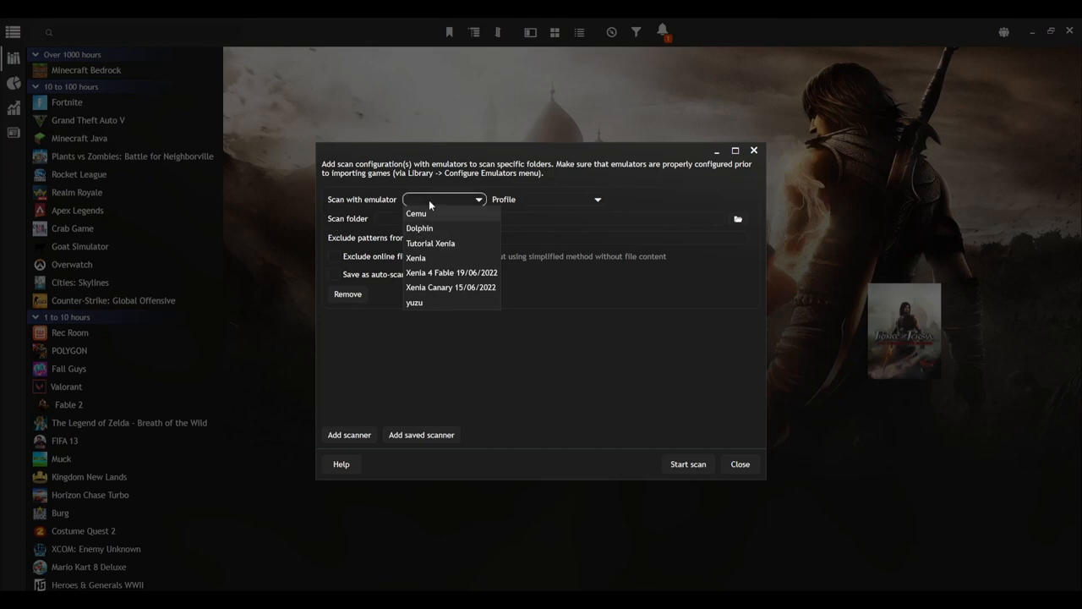
pyautogui.moveTo(427, 247)
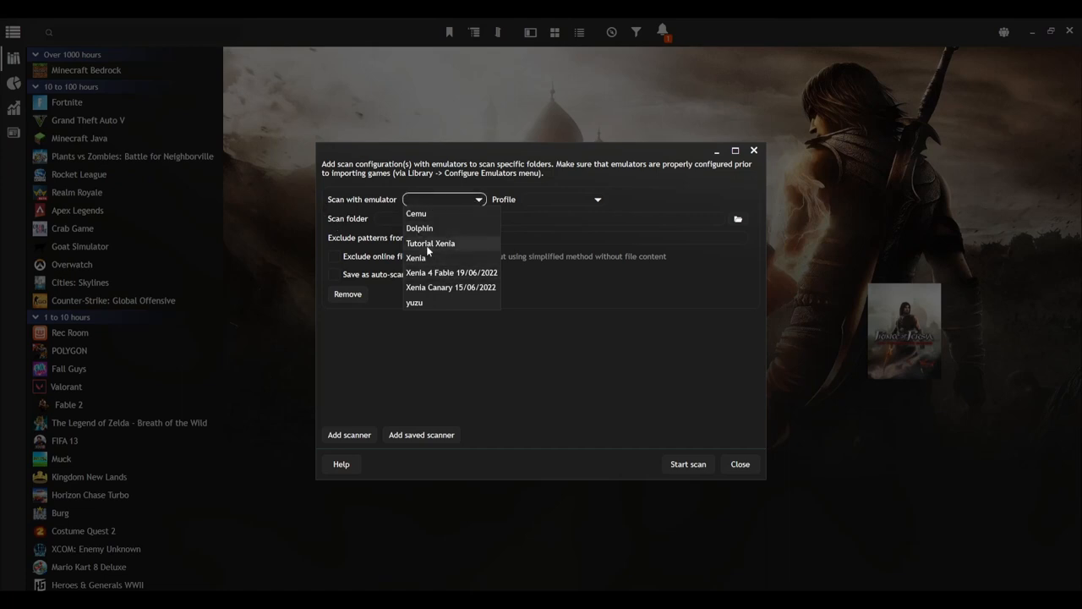
# Configure the game scan with Tutorial Xenia, Default profile, and the Xenia setup folder.
pyautogui.click(430, 243)
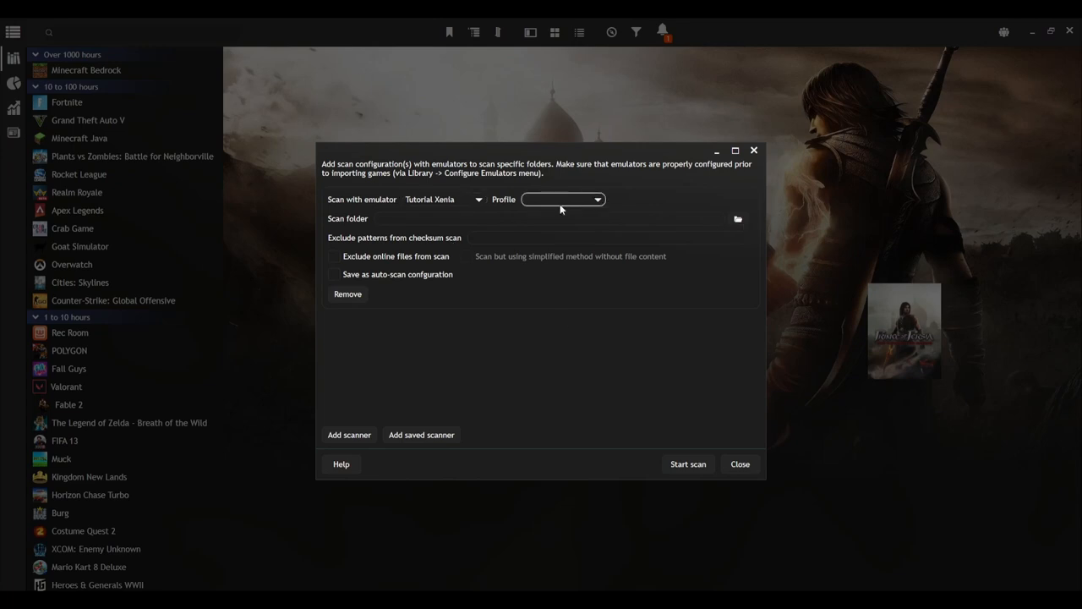
pyautogui.click(562, 199)
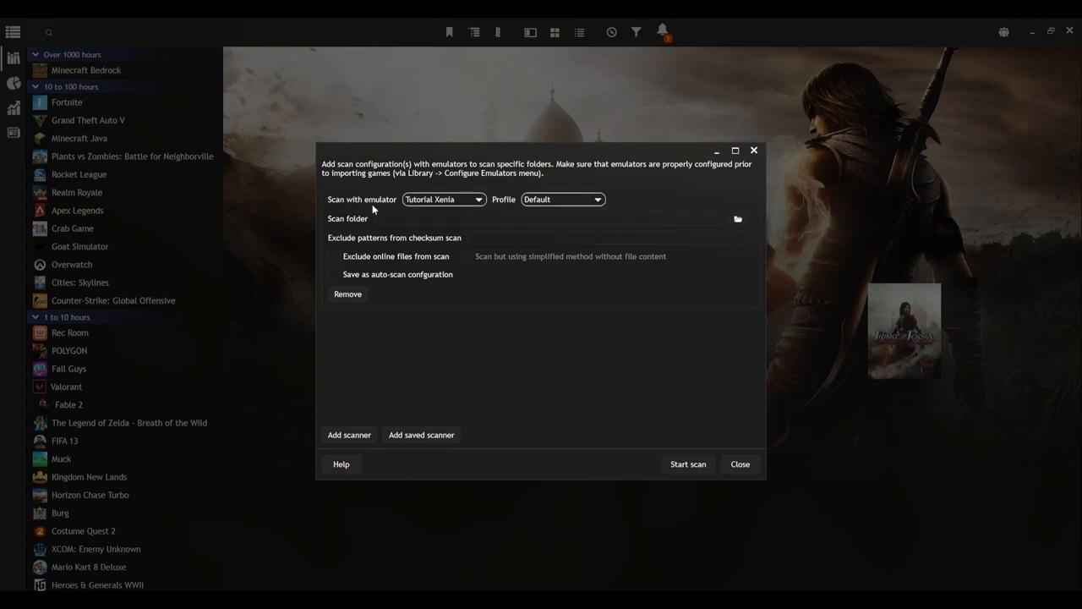
pyautogui.moveTo(737, 218)
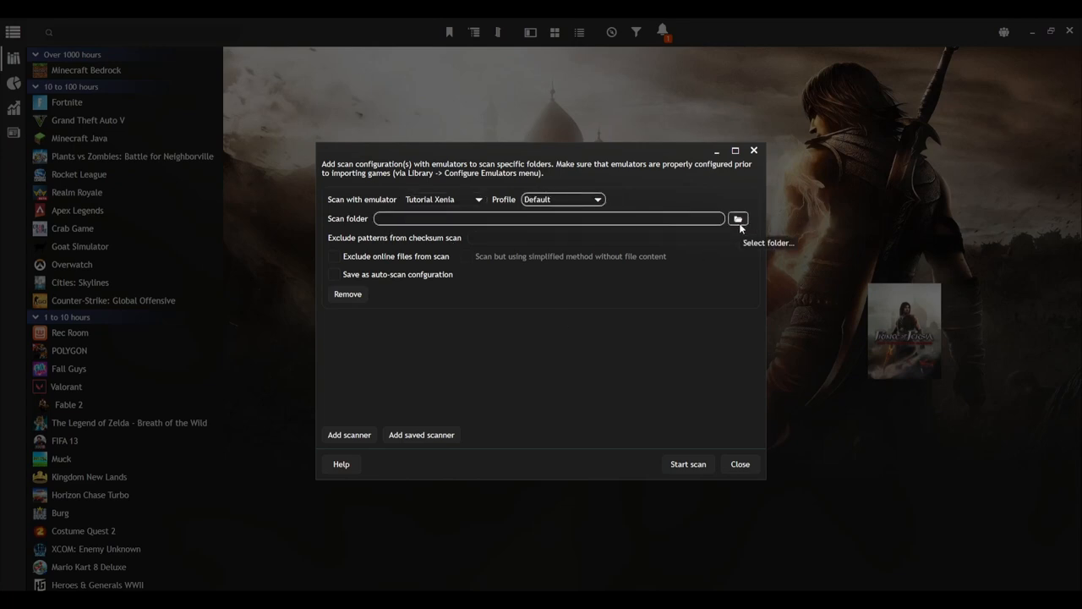
pyautogui.click(737, 218)
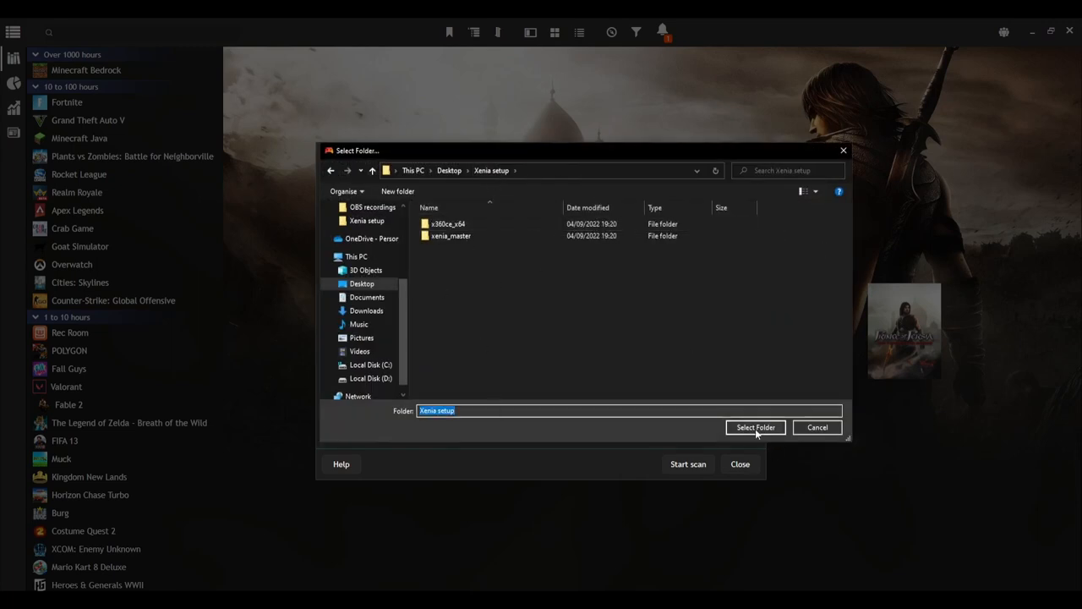
pyautogui.moveTo(561, 383)
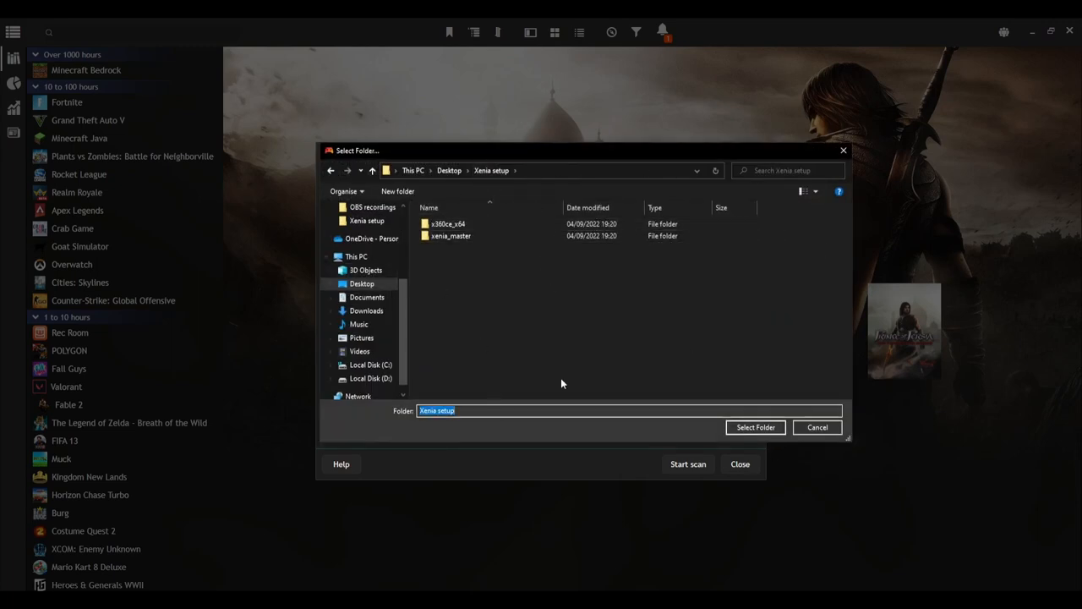
pyautogui.click(755, 426)
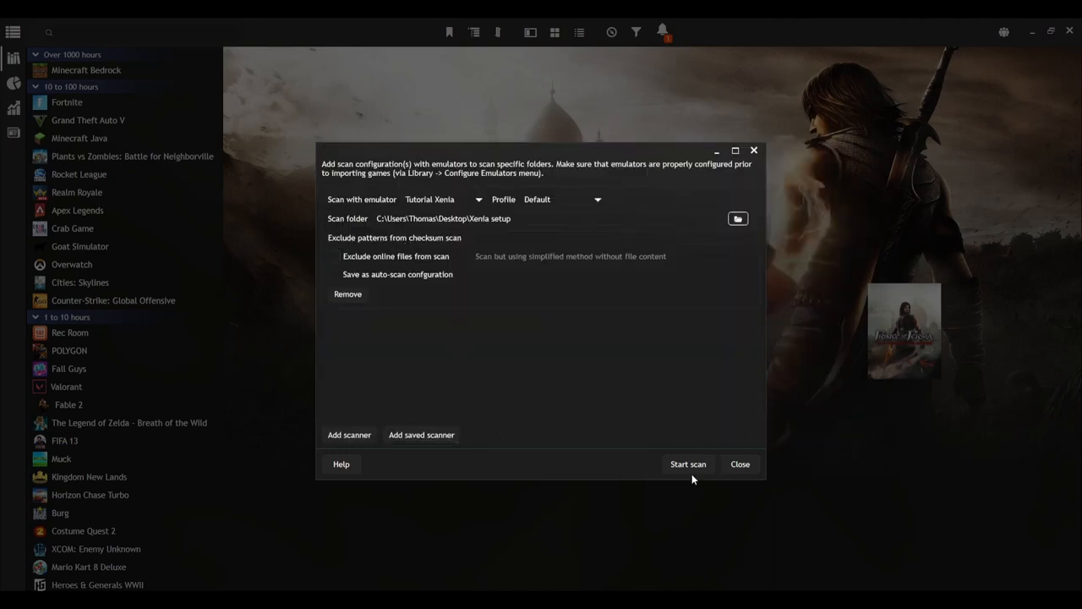
# Scan the Xenia setup folder and untick LICENSE so only POP gets imported.
pyautogui.click(687, 463)
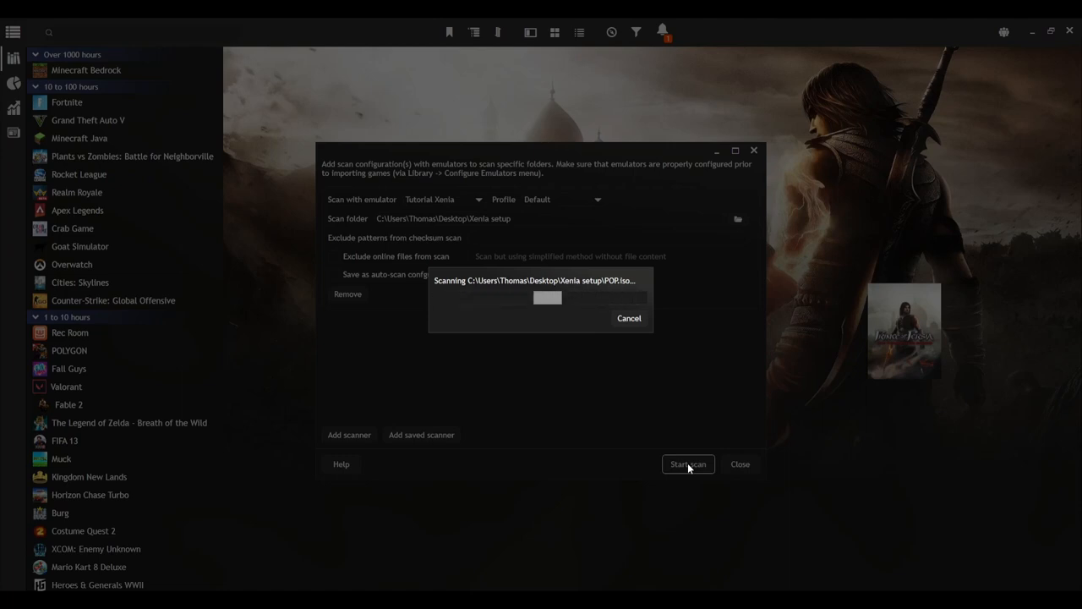
pyautogui.click(687, 463)
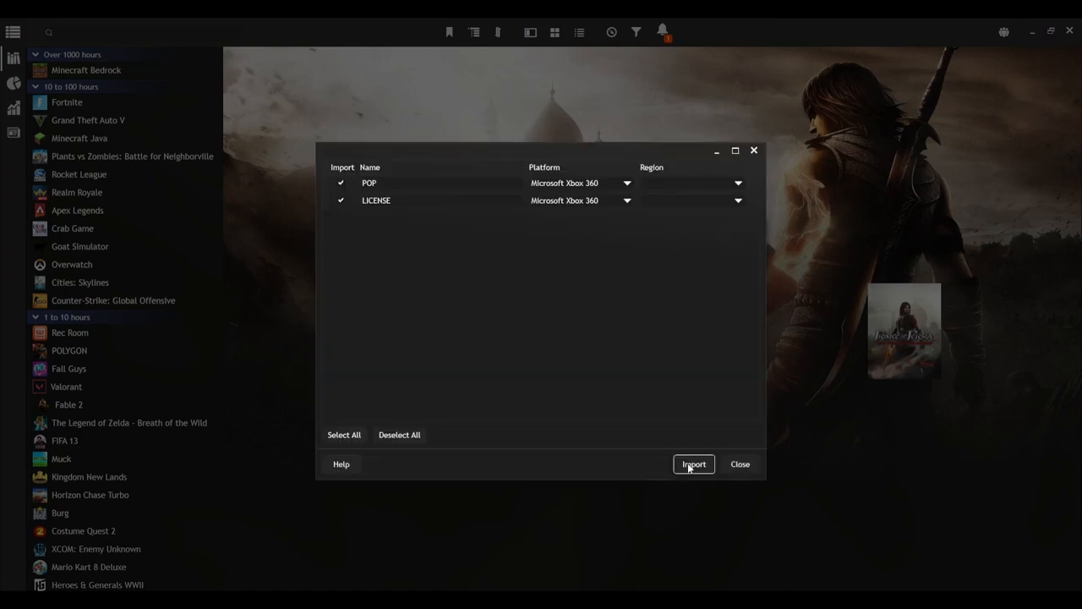
pyautogui.moveTo(4, 21)
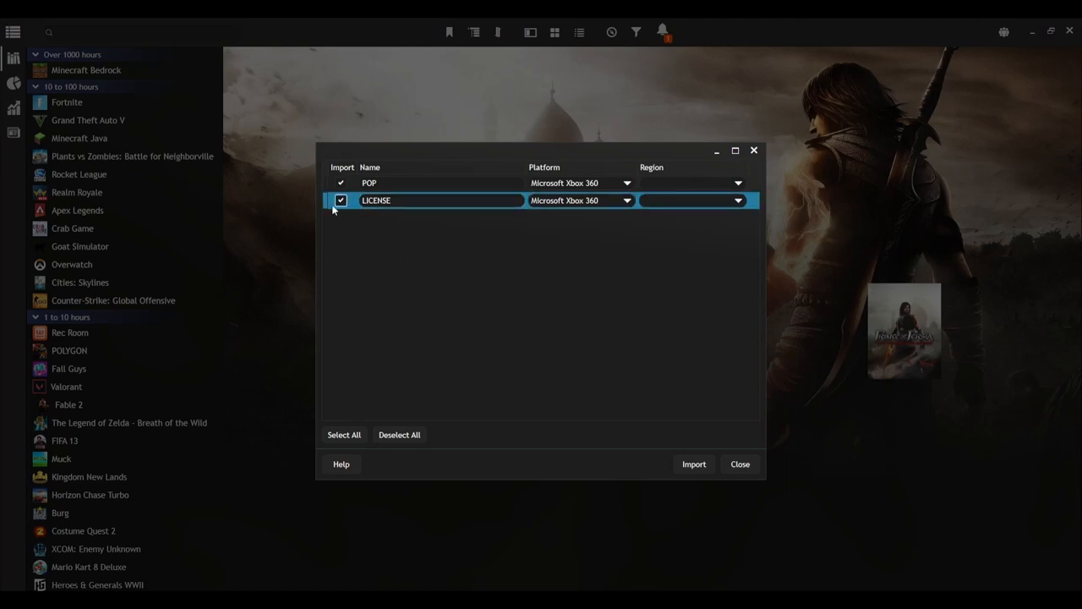
pyautogui.click(341, 201)
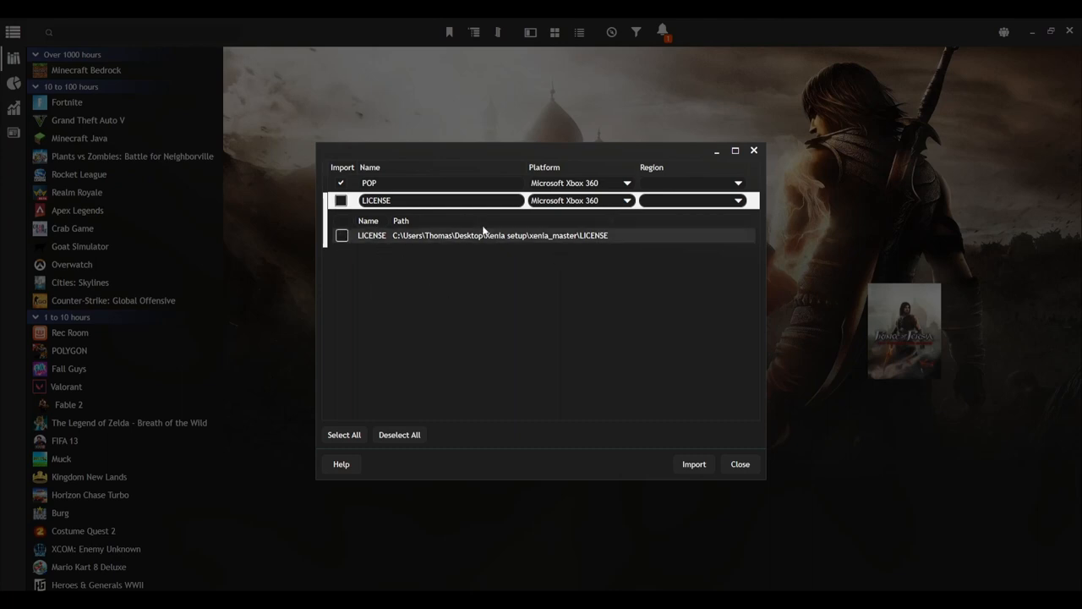
# Expand the POP scan entry and set its name to POP.
pyautogui.click(368, 182)
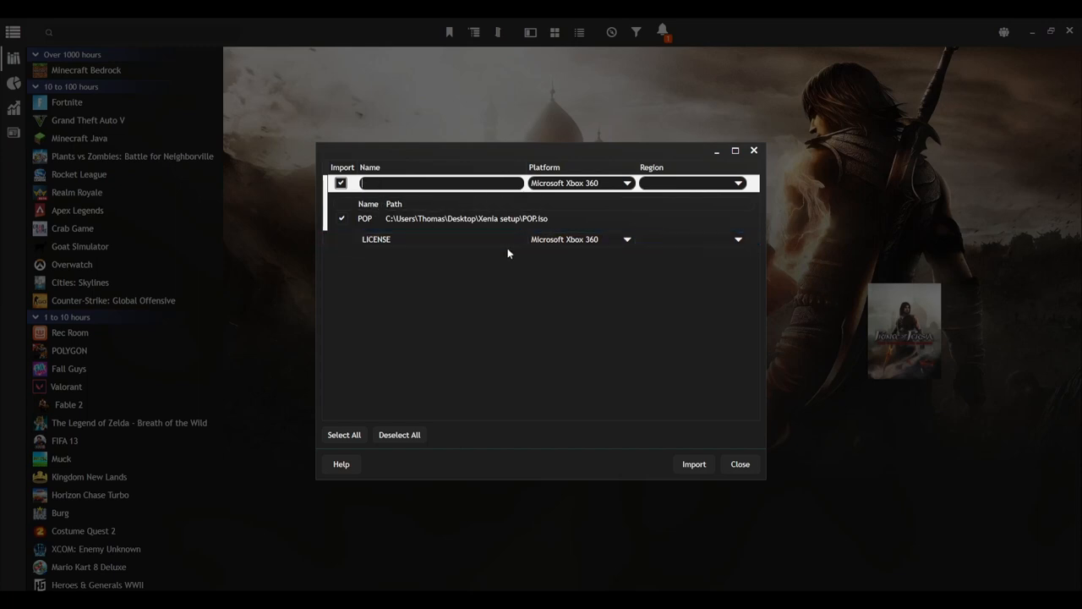
pyautogui.write('POP')
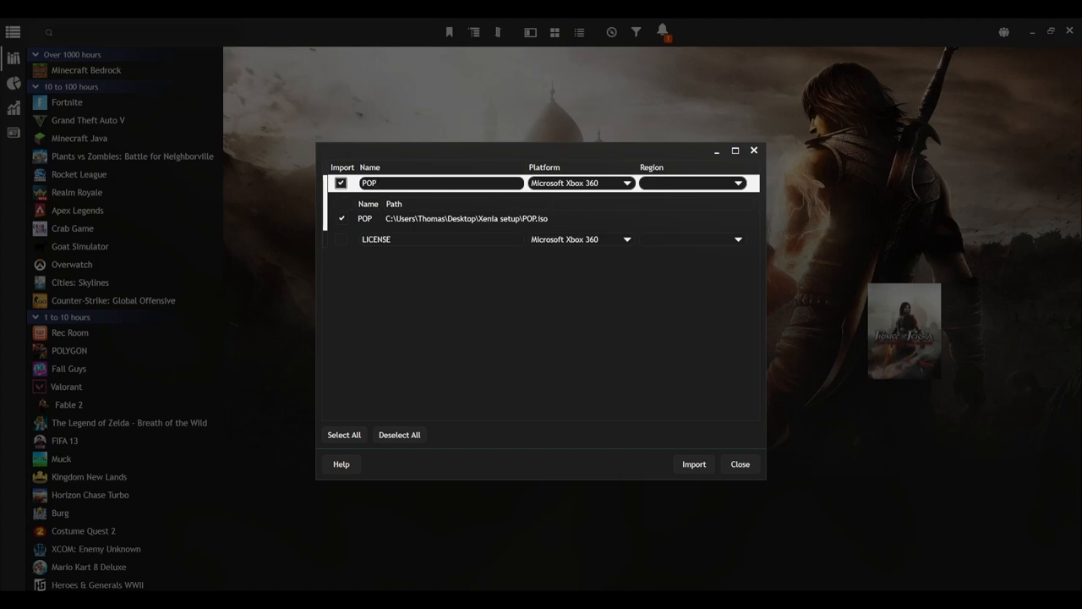
pyautogui.moveTo(545, 111)
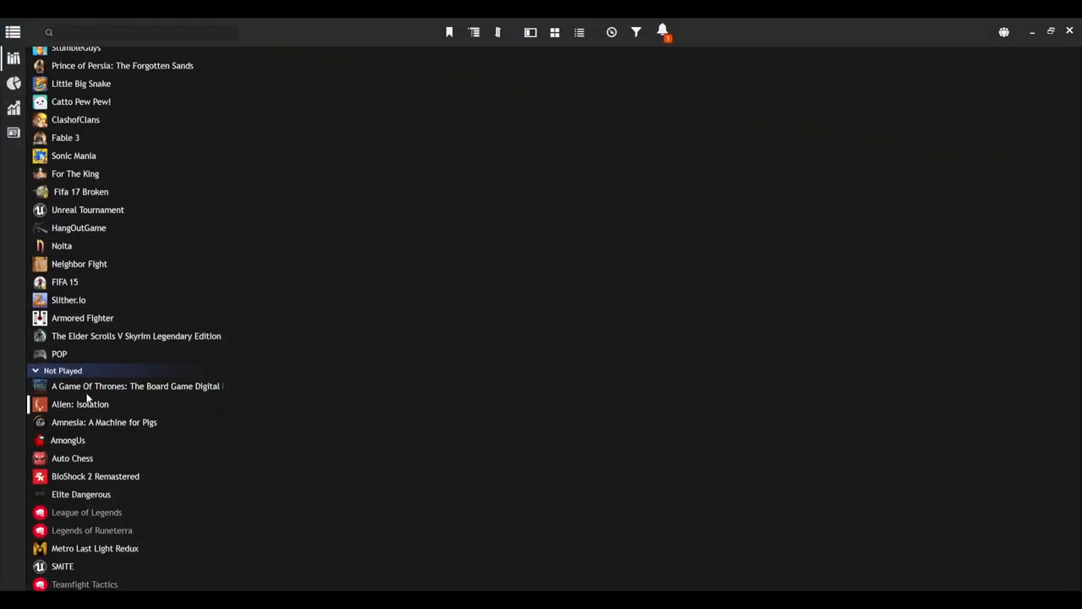
# Select the POP game and open its editor on the Media section.
pyautogui.click(59, 354)
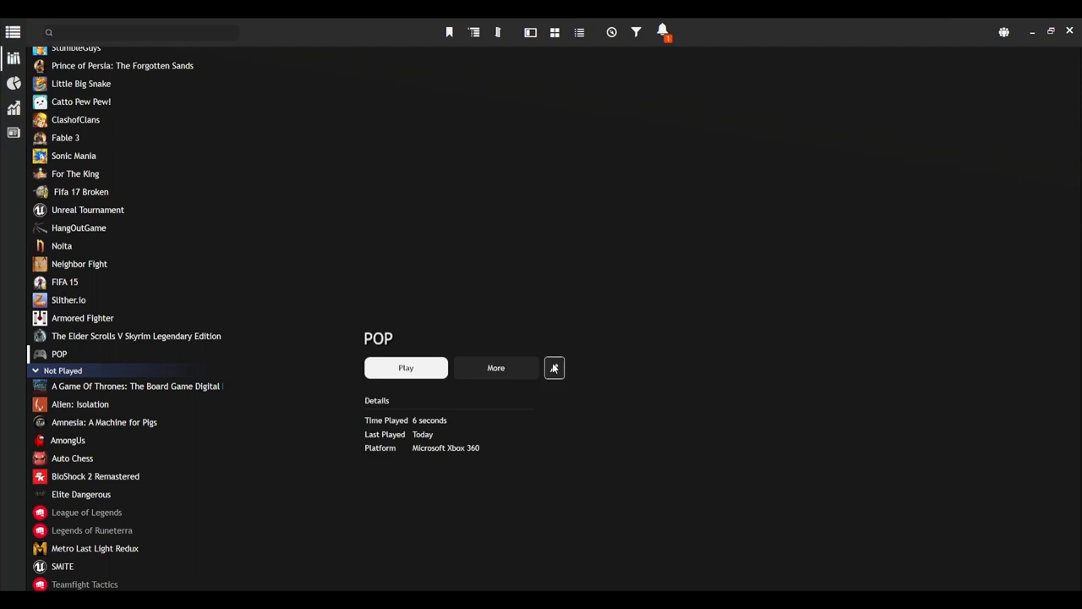
pyautogui.click(554, 368)
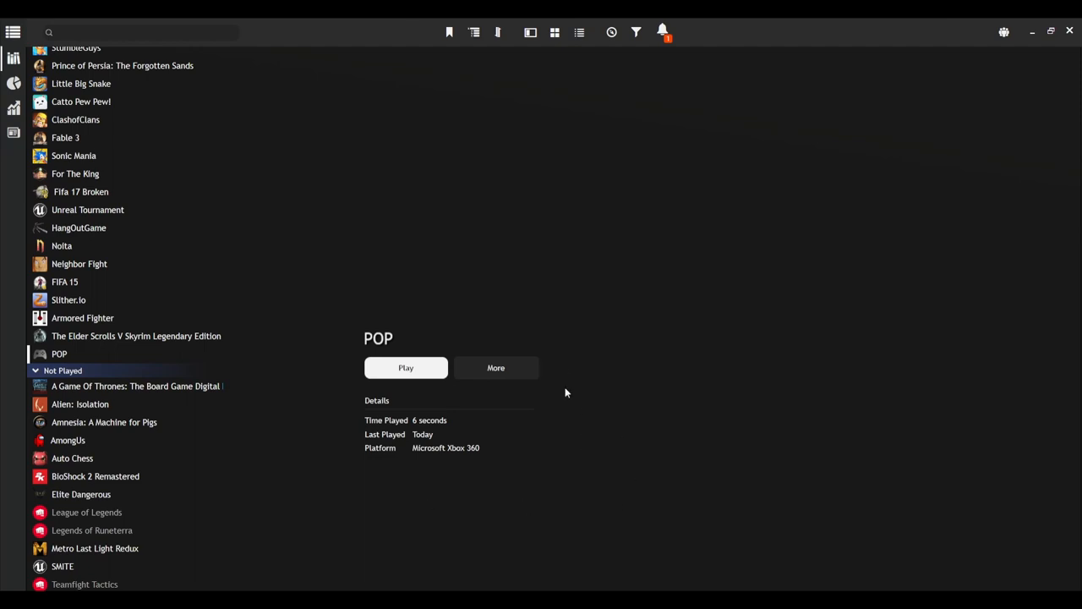
pyautogui.click(495, 367)
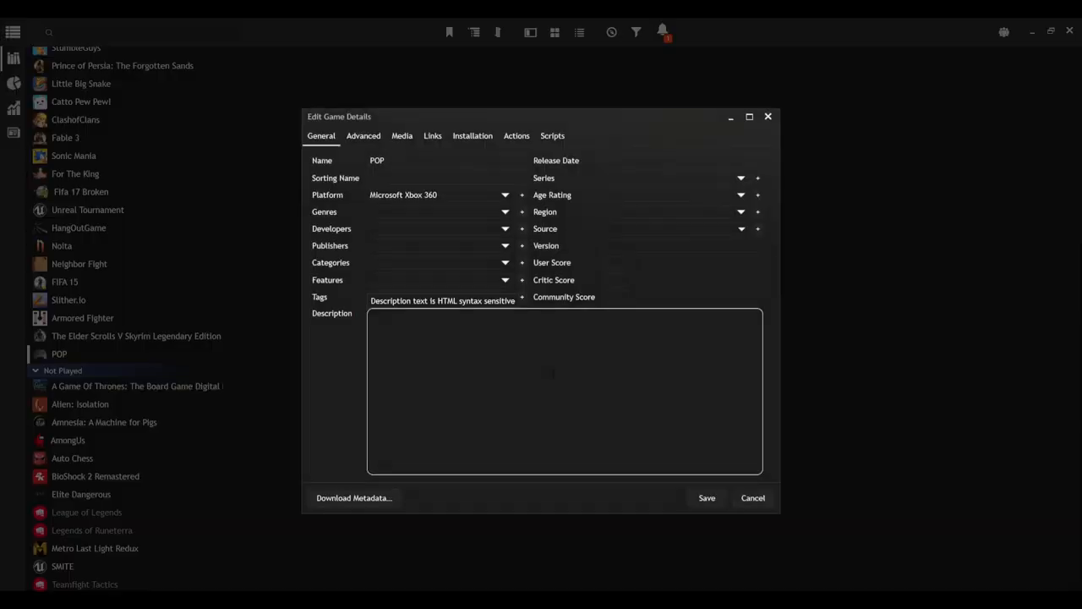
pyautogui.click(401, 136)
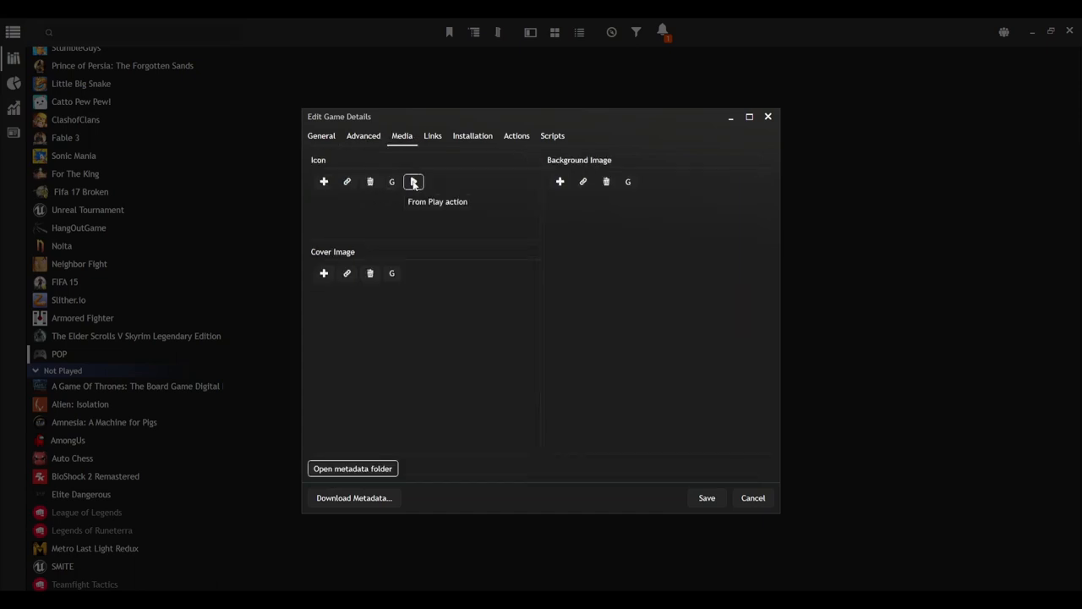
pyautogui.moveTo(392, 181)
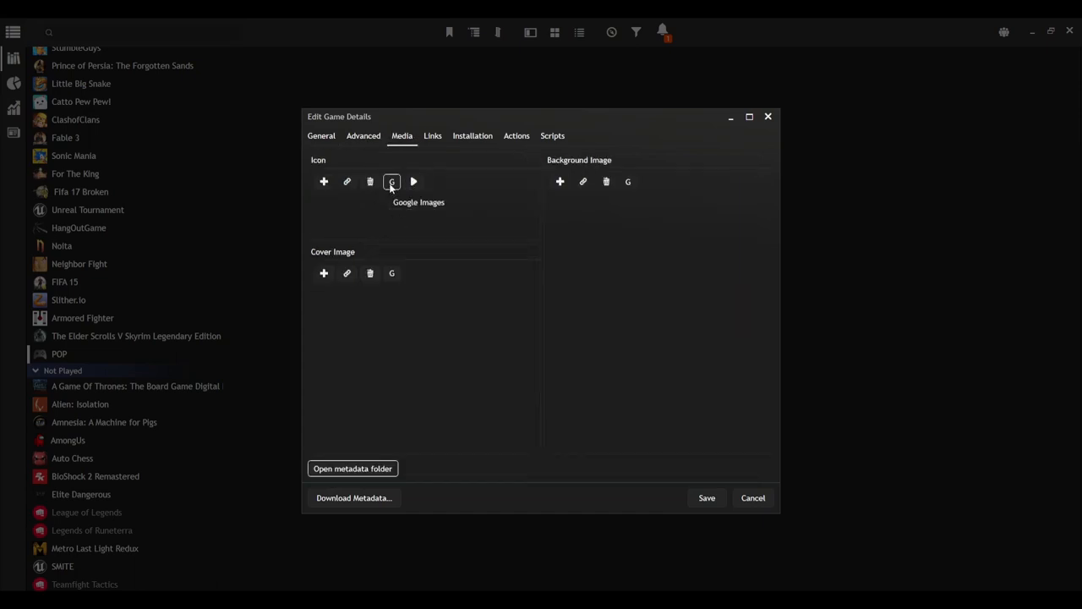
pyautogui.moveTo(391, 310)
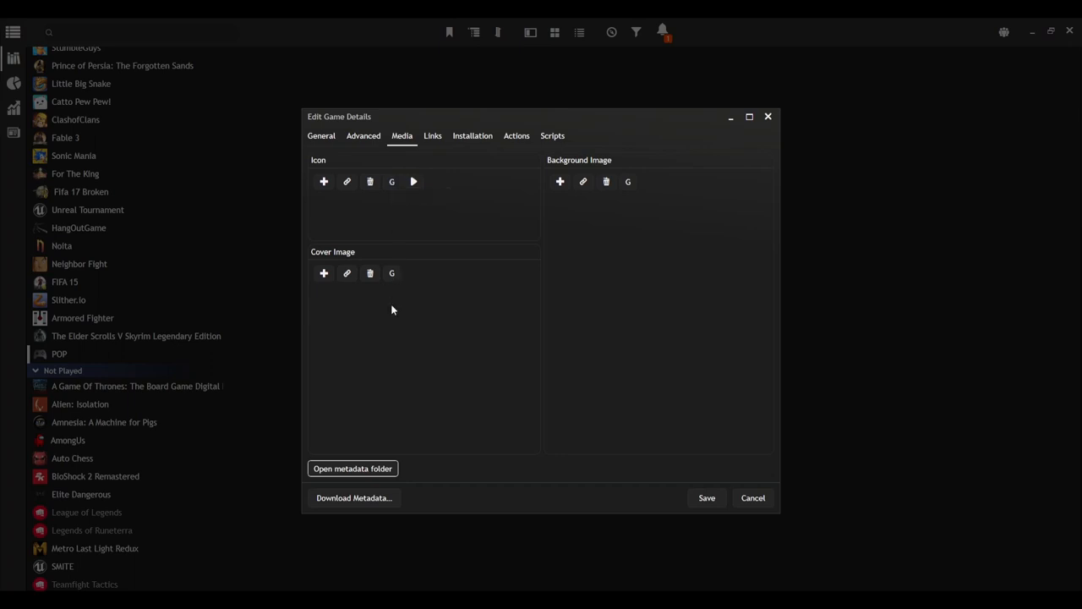
pyautogui.moveTo(397, 219)
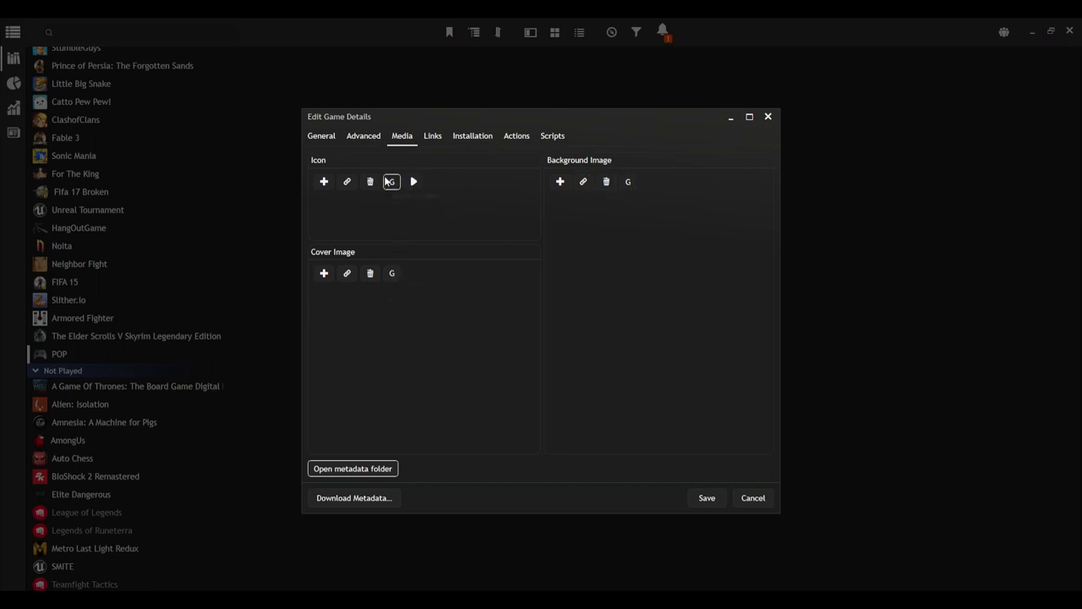
# Set a teal POP! starburst icon and POP! comic cover, and search a background image.
pyautogui.click(390, 181)
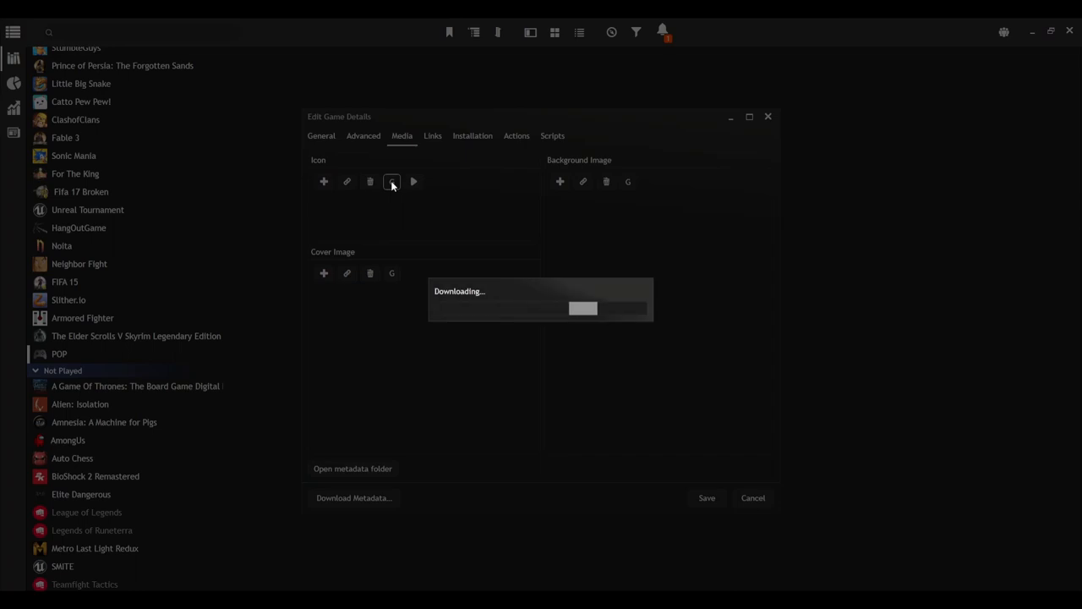
pyautogui.click(391, 181)
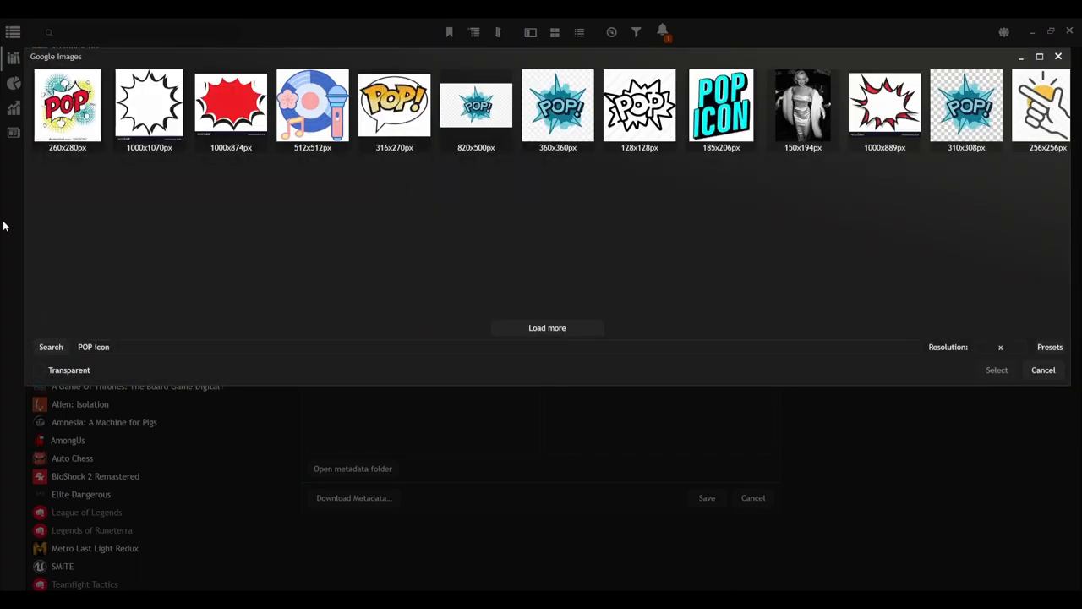
pyautogui.moveTo(625, 162)
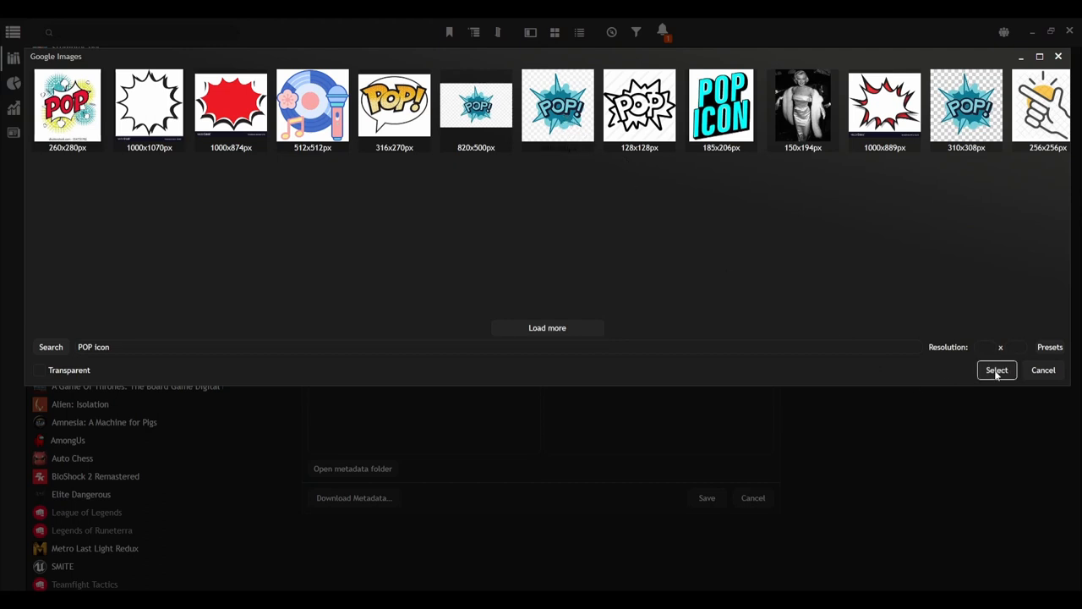
pyautogui.click(997, 371)
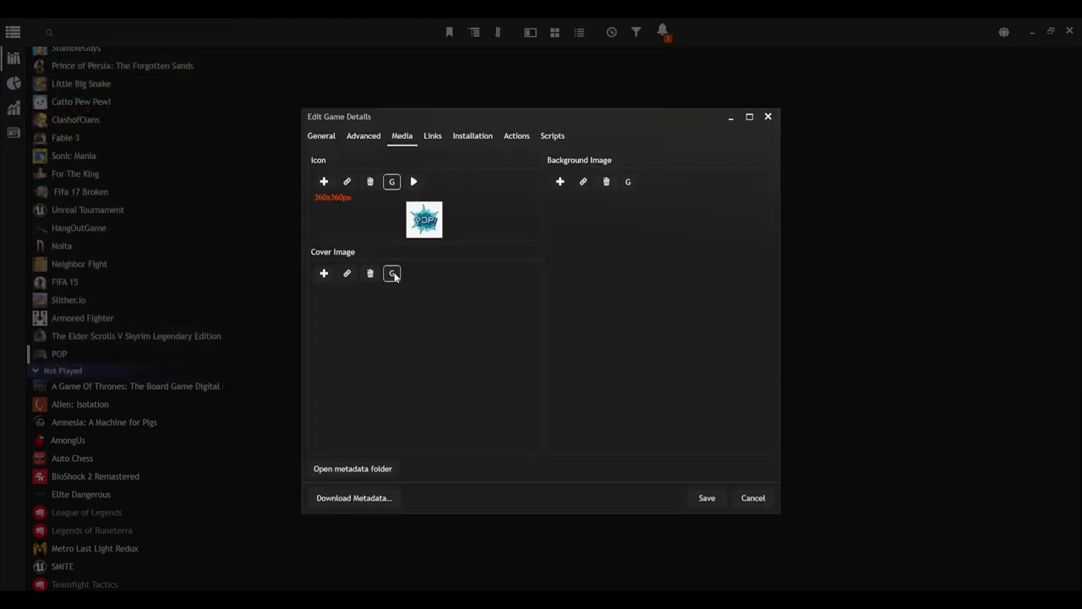
pyautogui.click(391, 273)
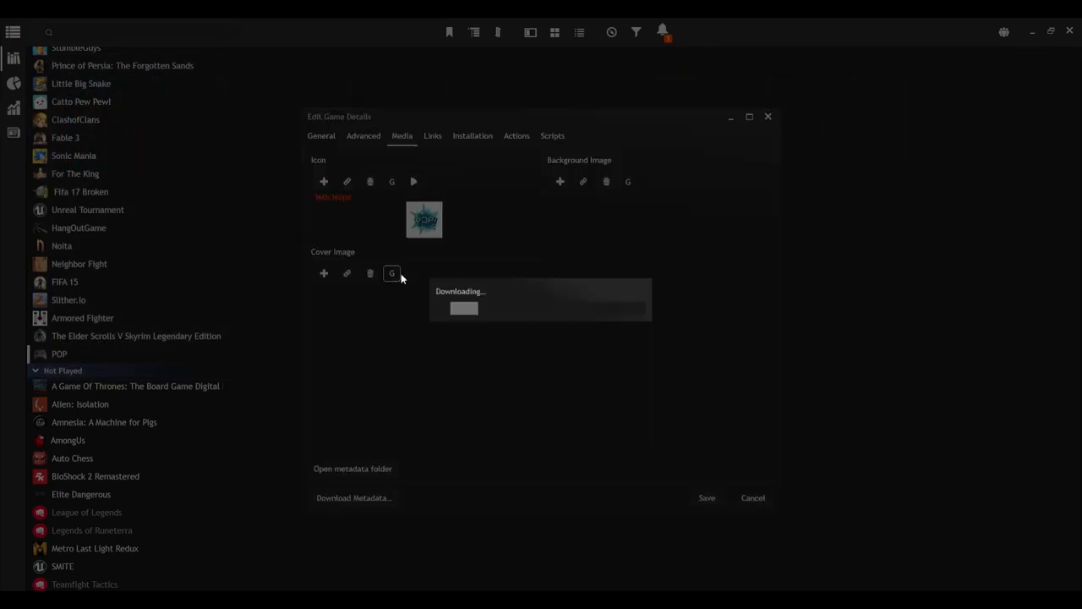
pyautogui.click(392, 273)
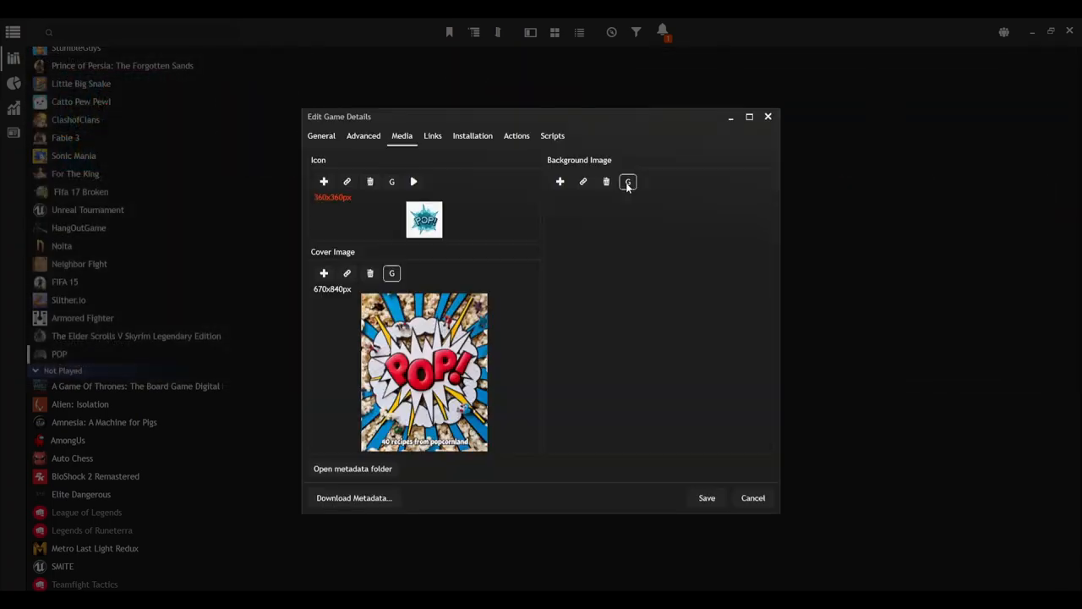
pyautogui.click(628, 181)
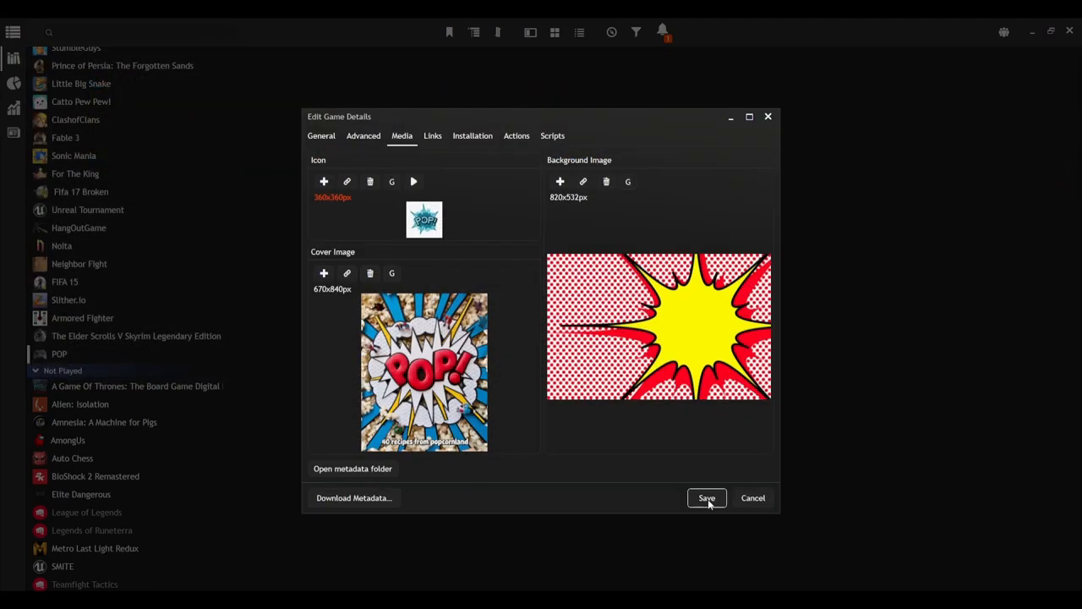
# Save POP's artwork, compare with Prince of Persia, then remove POP from the library.
pyautogui.click(707, 497)
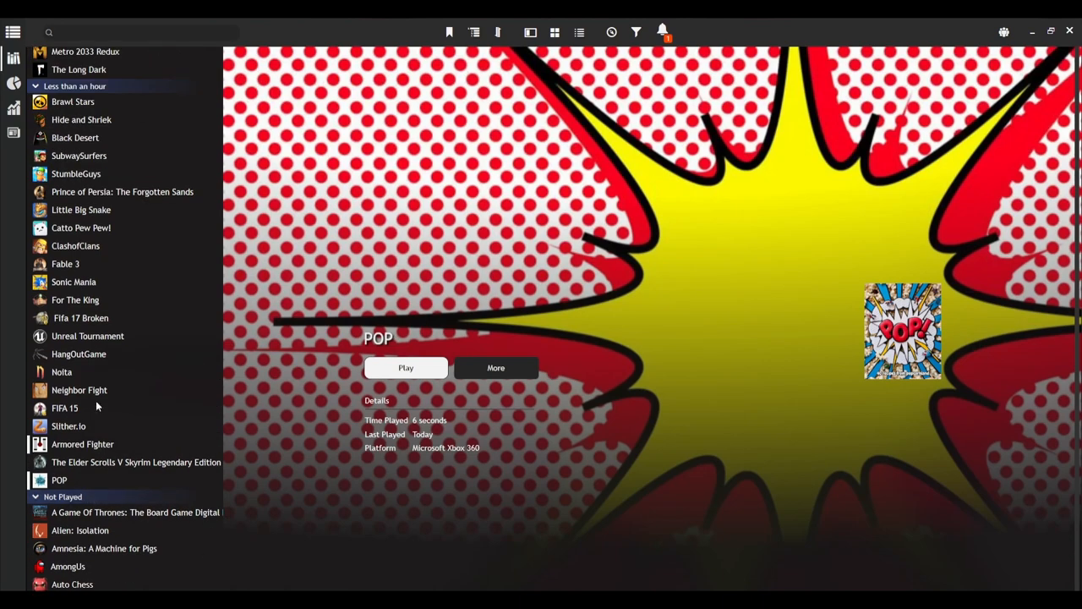
pyautogui.click(123, 191)
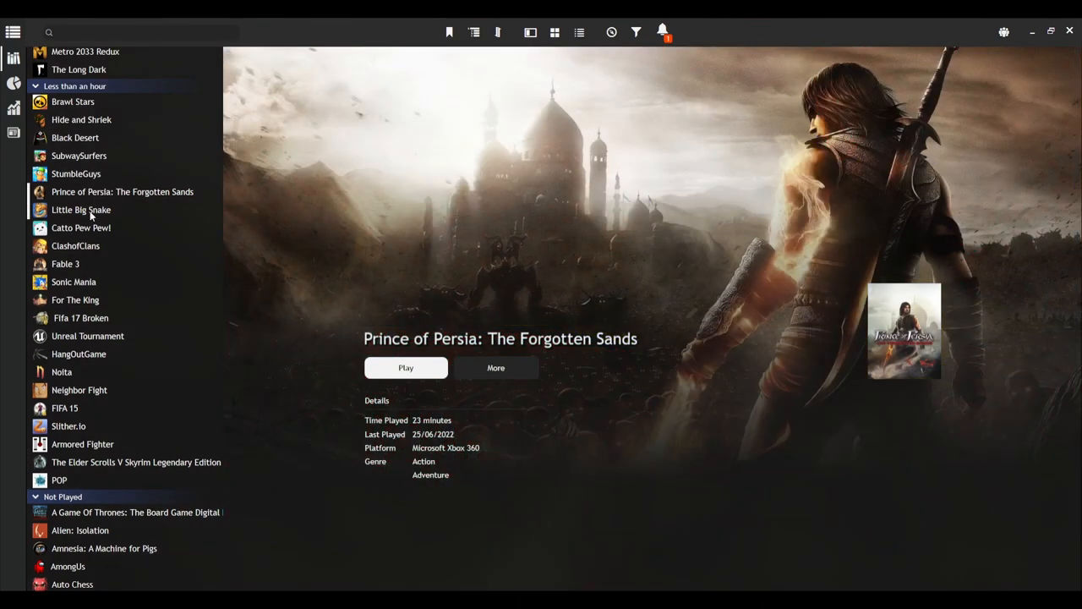
pyautogui.moveTo(290, 415)
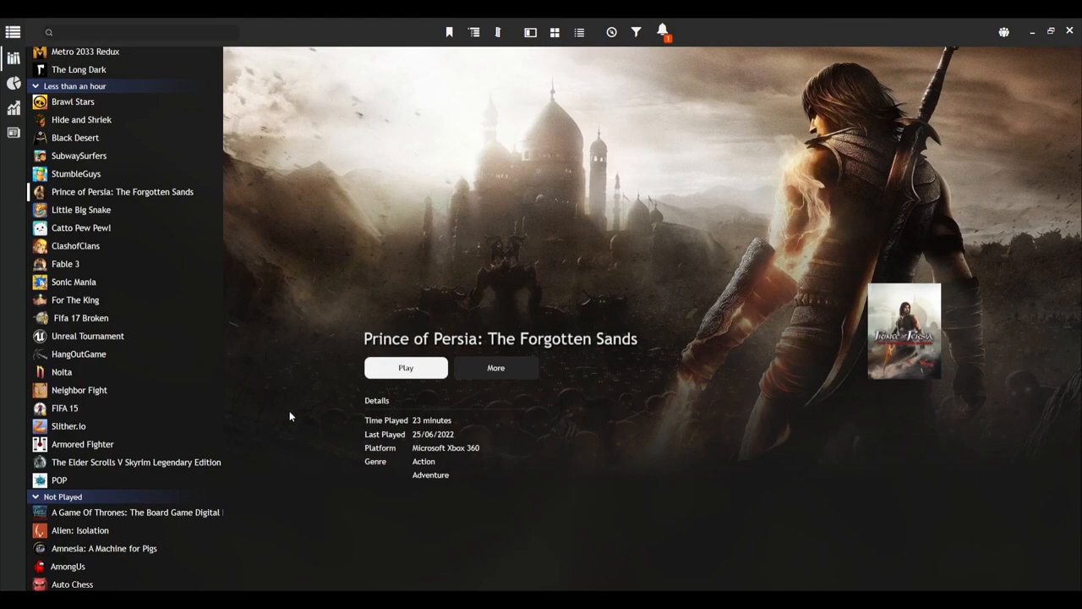
pyautogui.click(58, 479)
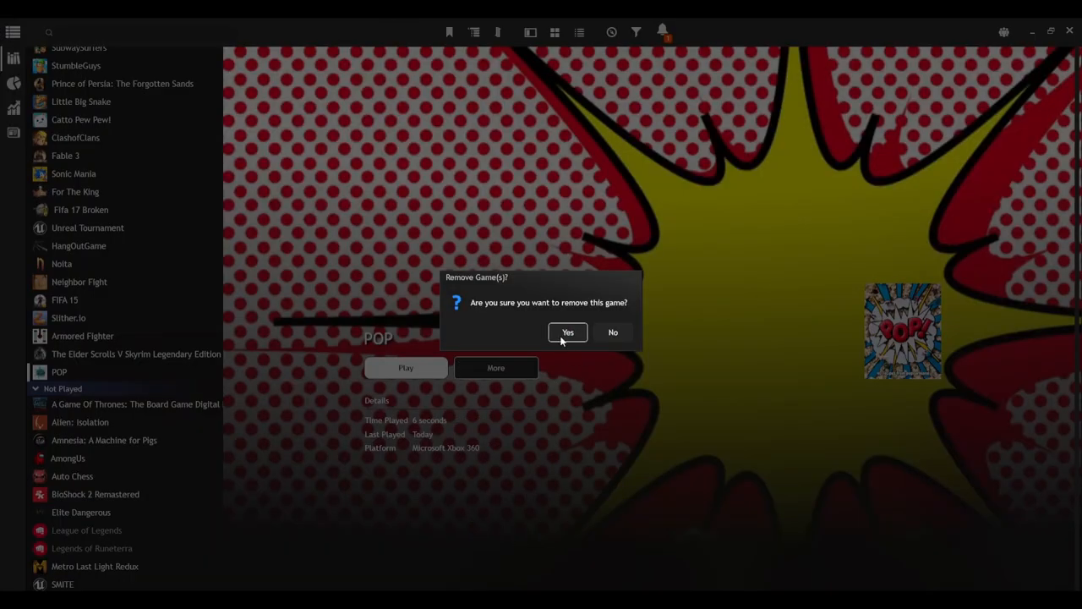
pyautogui.click(567, 331)
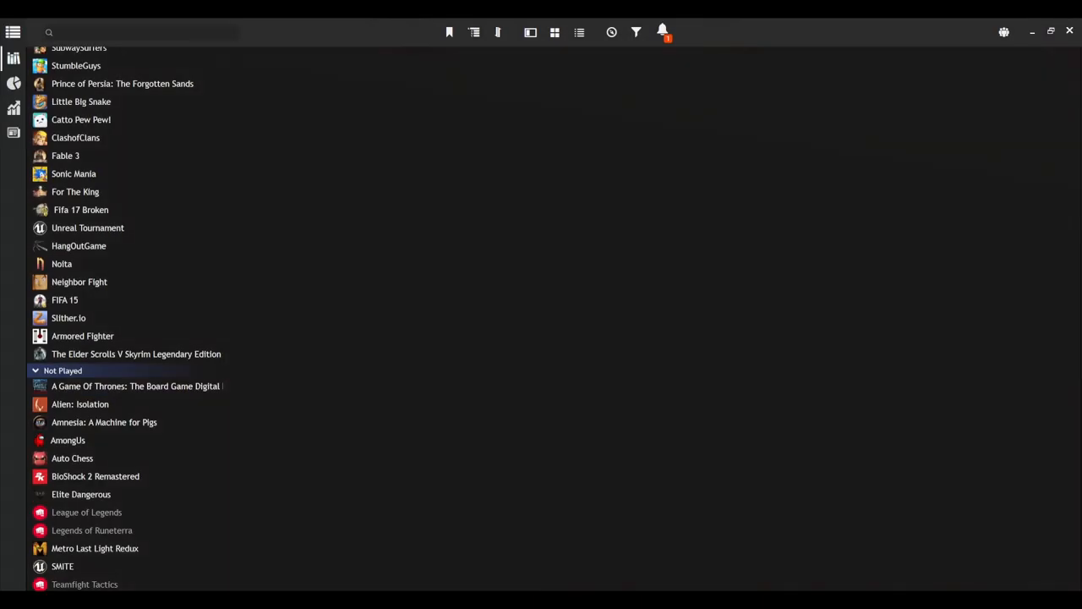